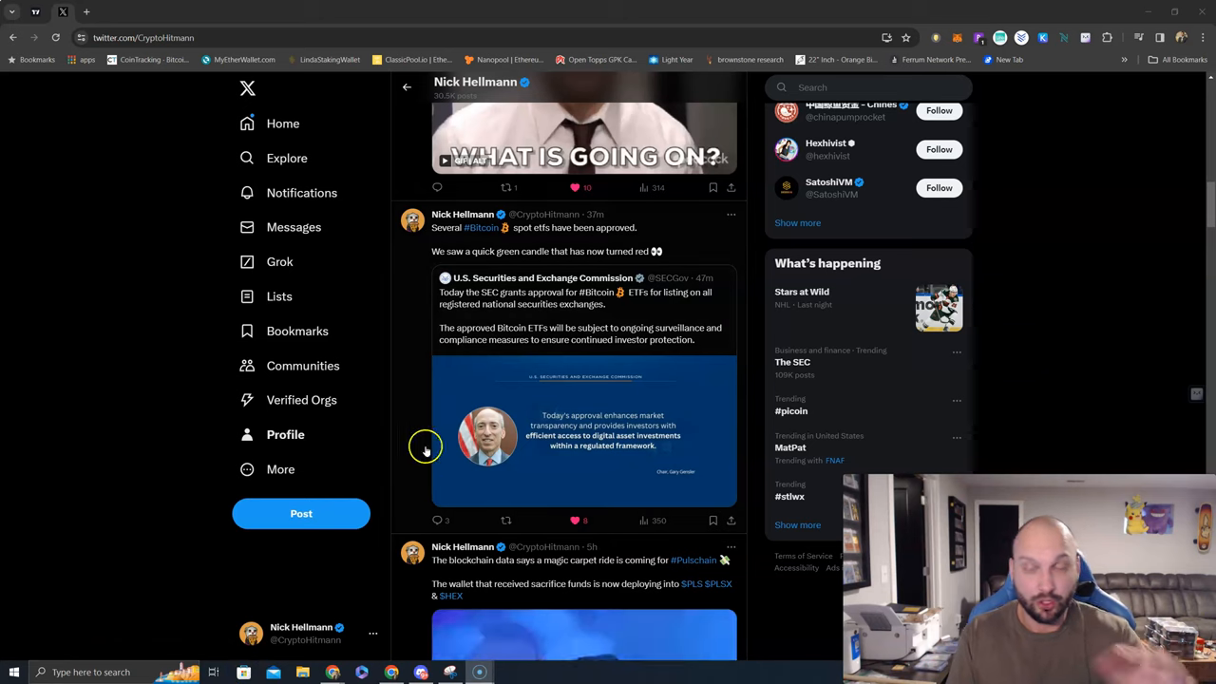
mouse_move(542, 441)
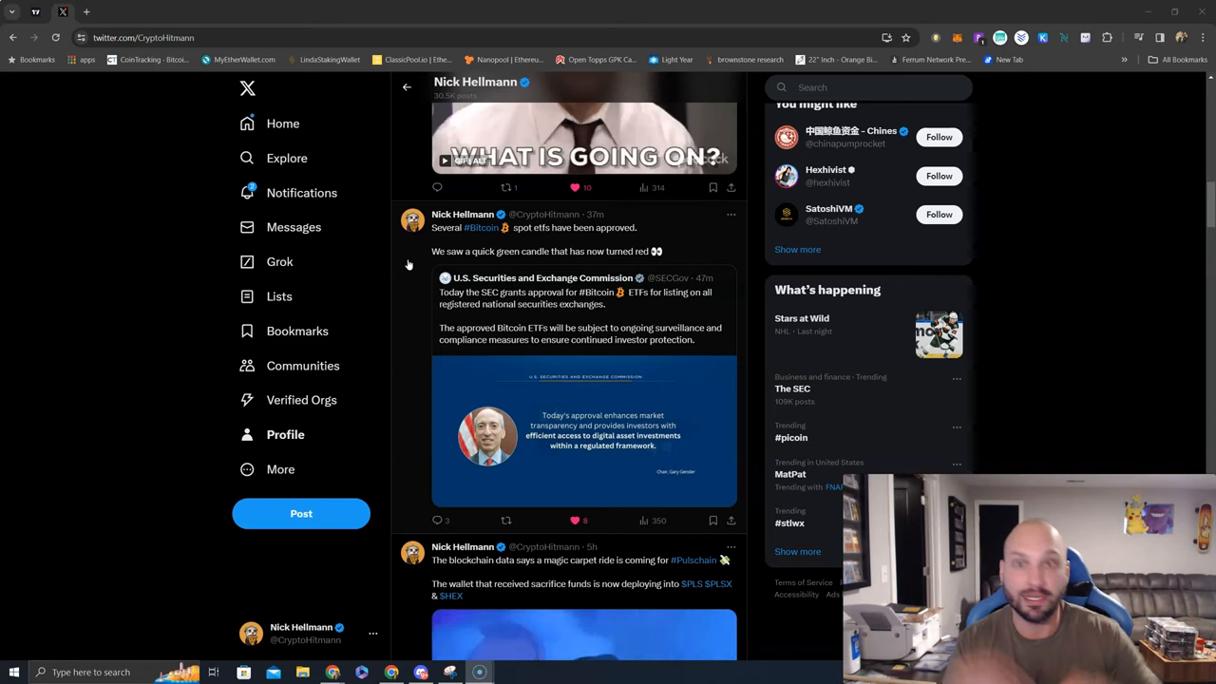
Step: Inspect the recent BTCUSD hourly candles, then switch the chart to Coinbase (COIN)
left_click(574, 188)
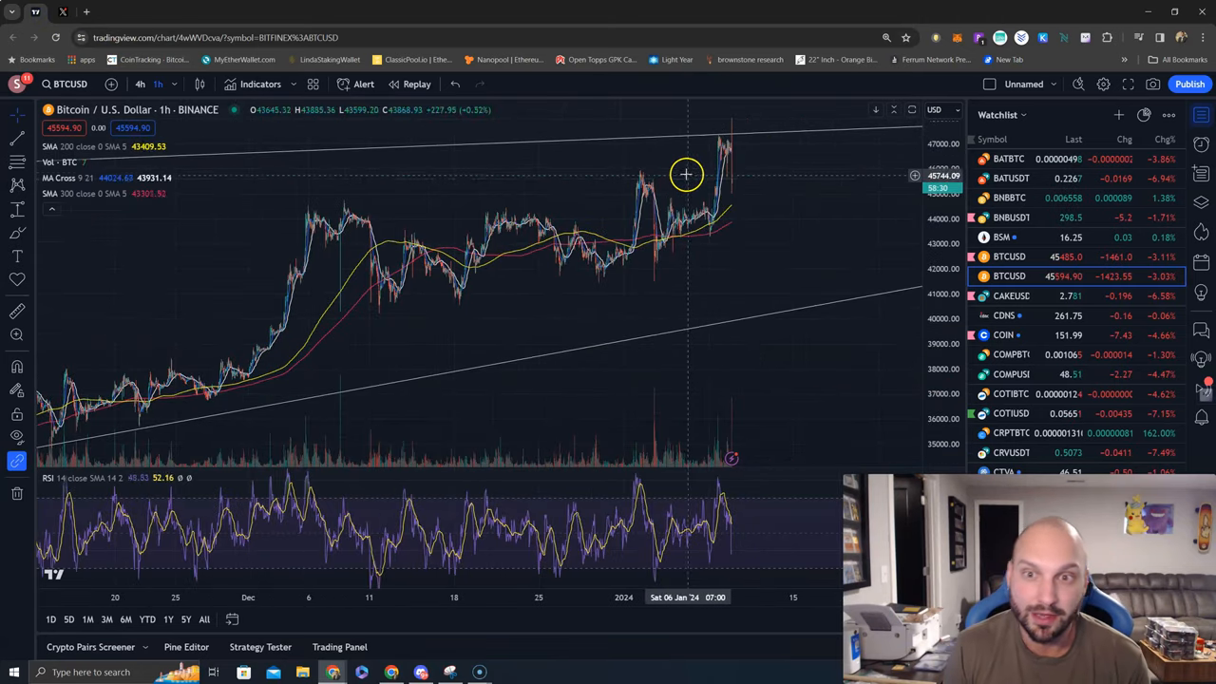
mouse_move(734, 129)
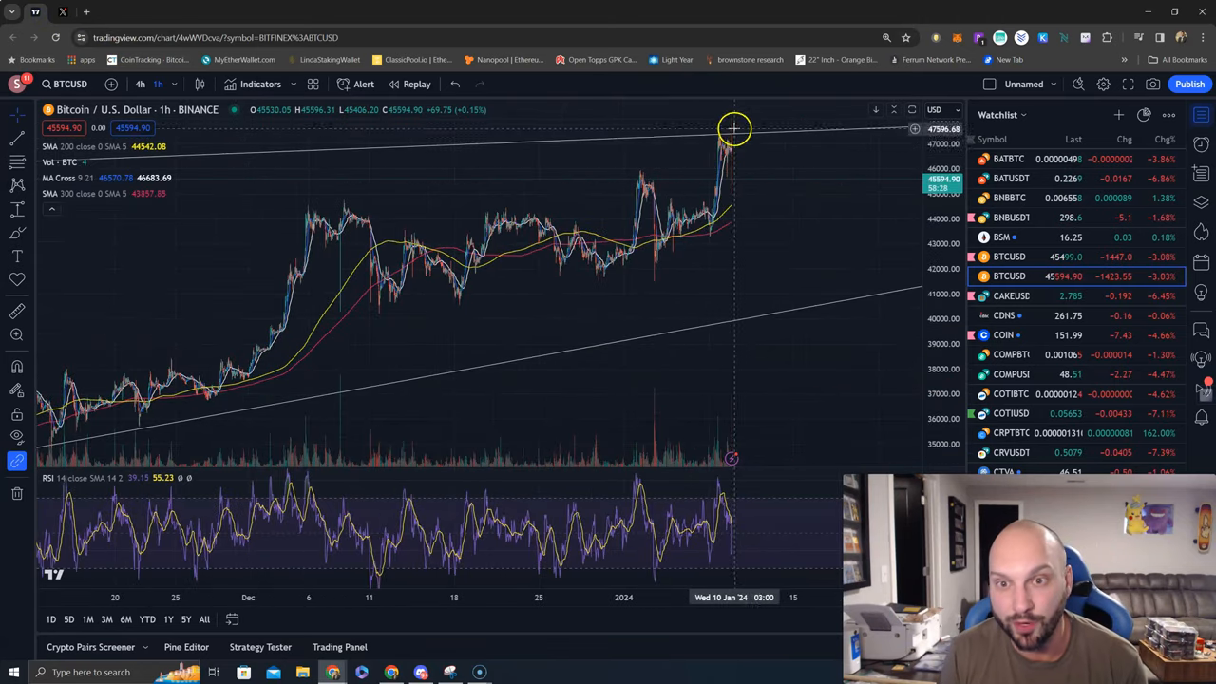
mouse_move(731, 129)
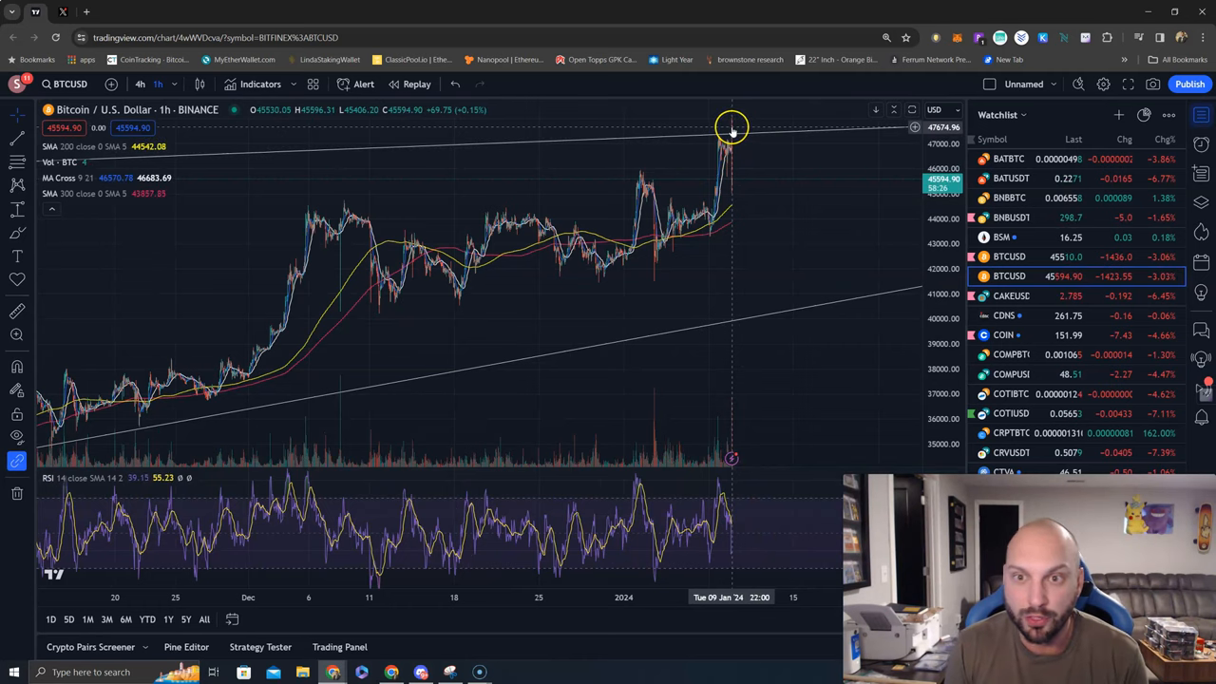
mouse_move(731, 129)
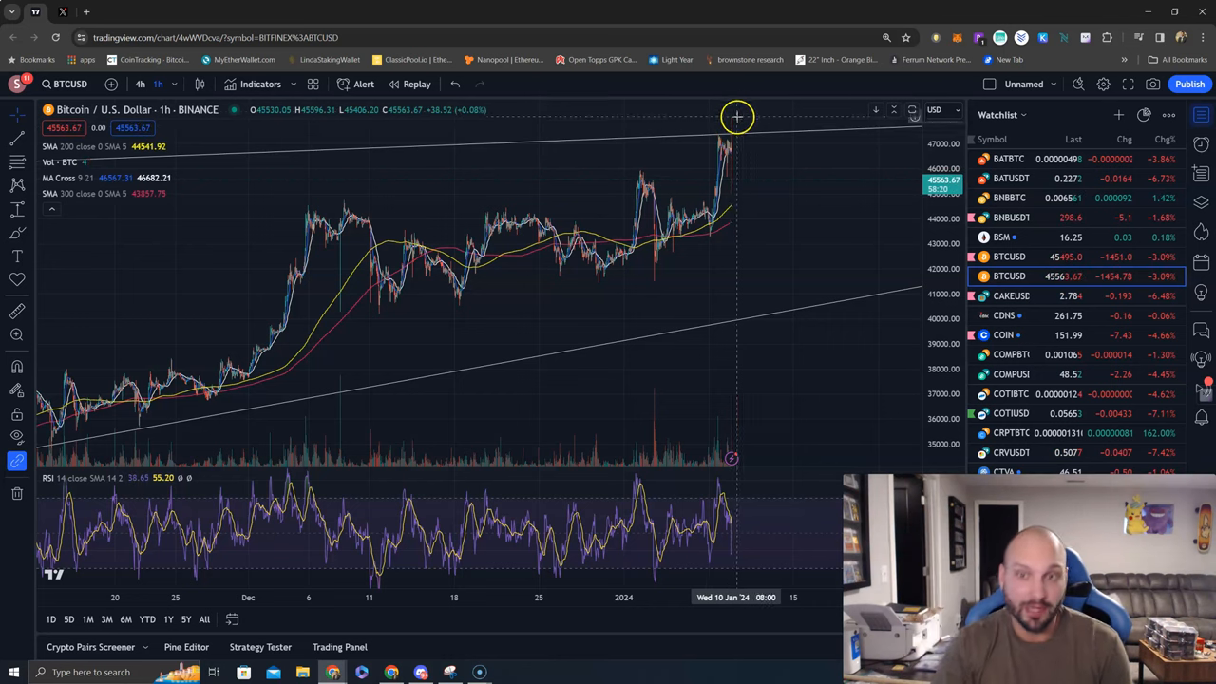
mouse_move(756, 198)
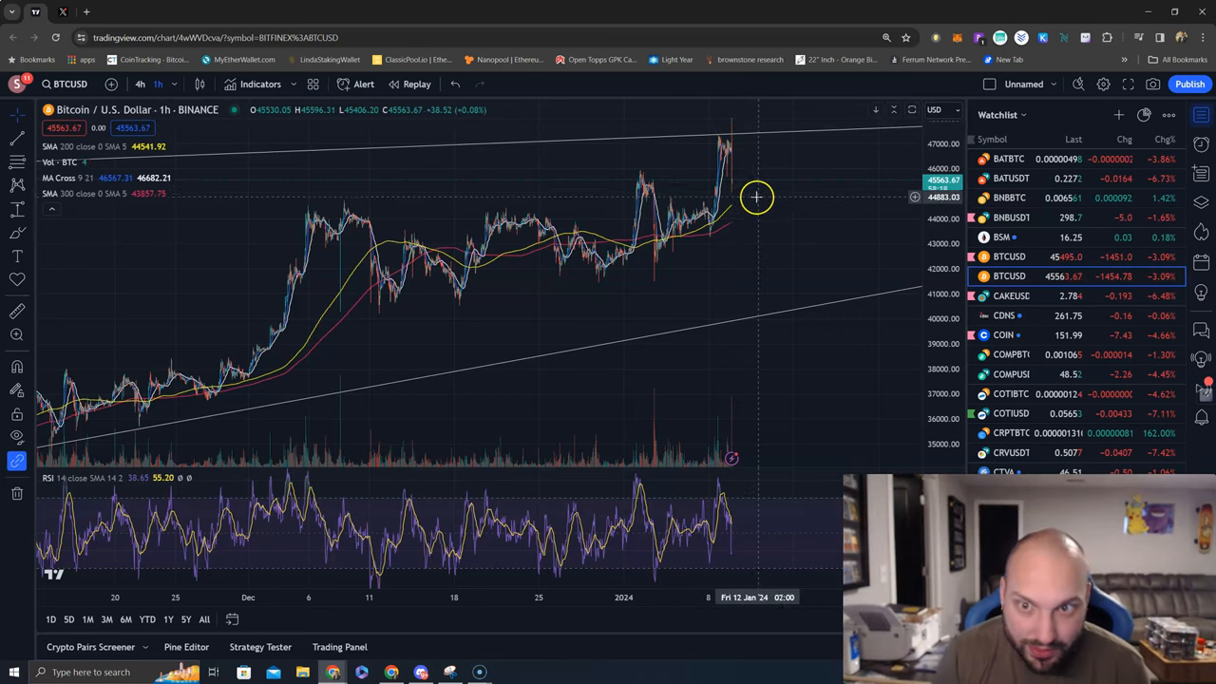
mouse_move(760, 194)
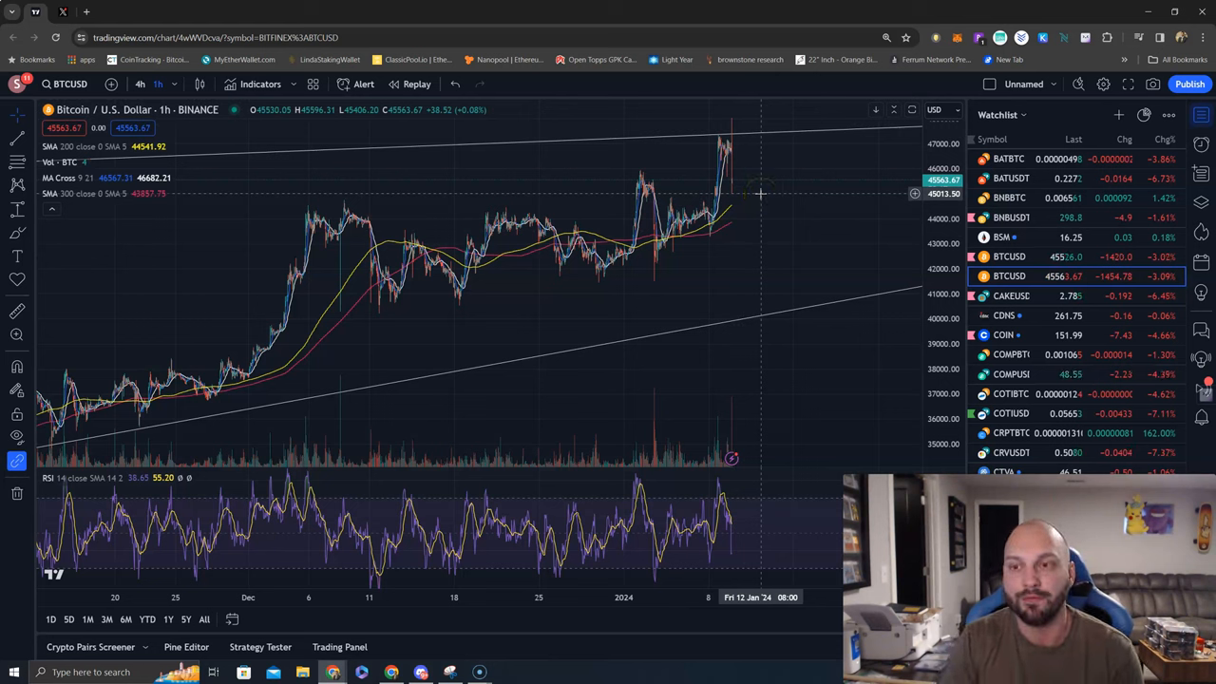
mouse_move(777, 215)
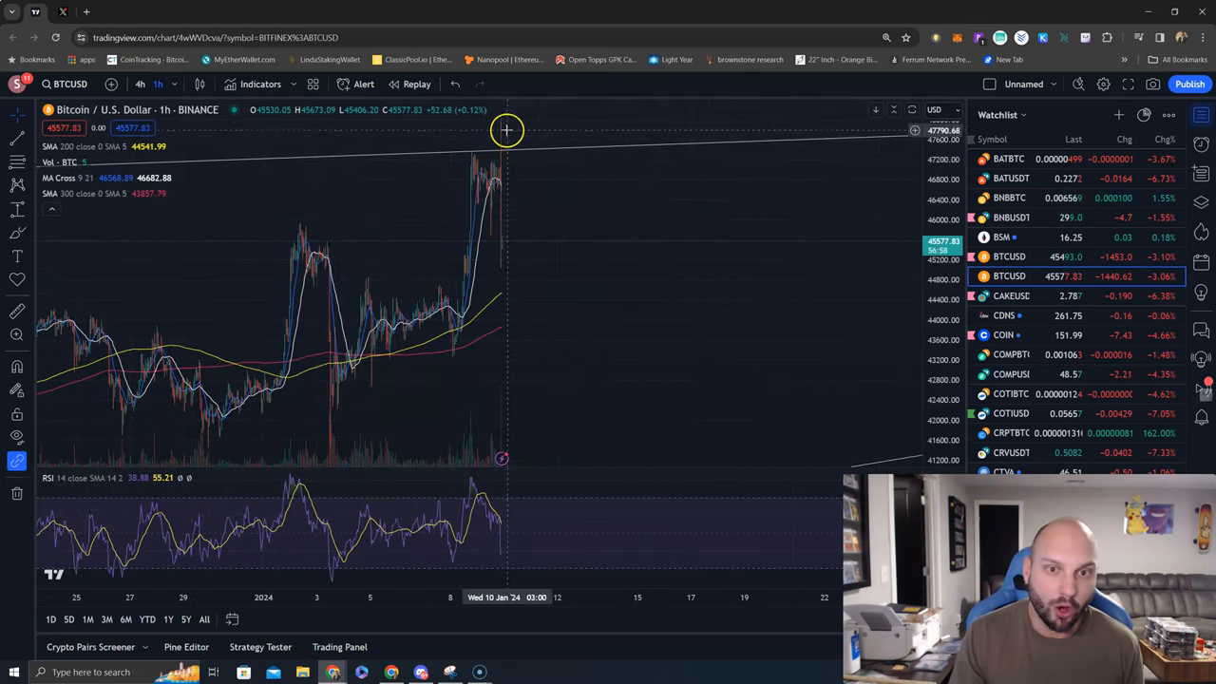
mouse_move(551, 143)
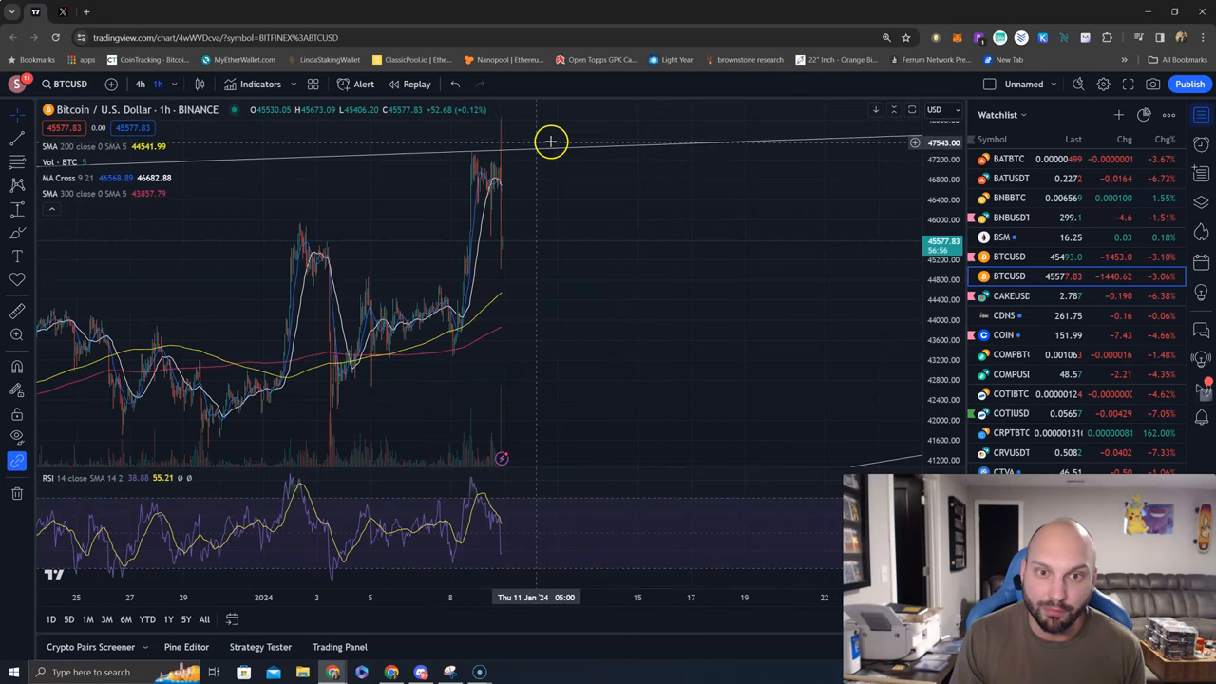
mouse_move(509, 118)
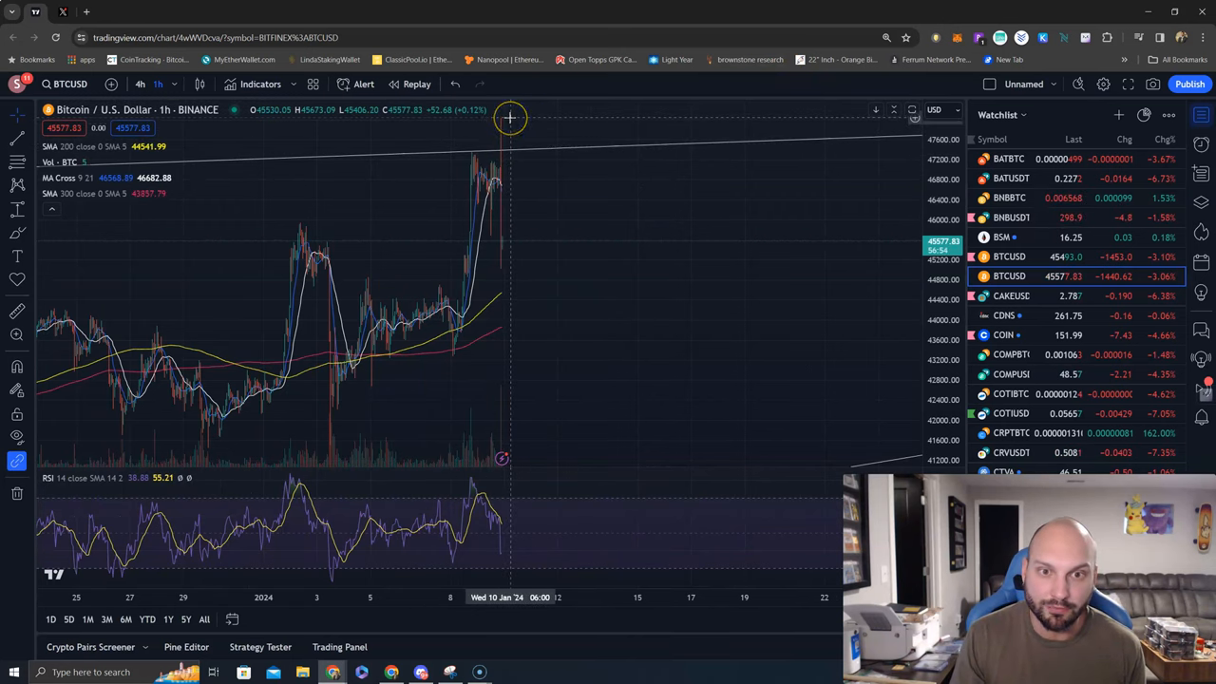
mouse_move(541, 256)
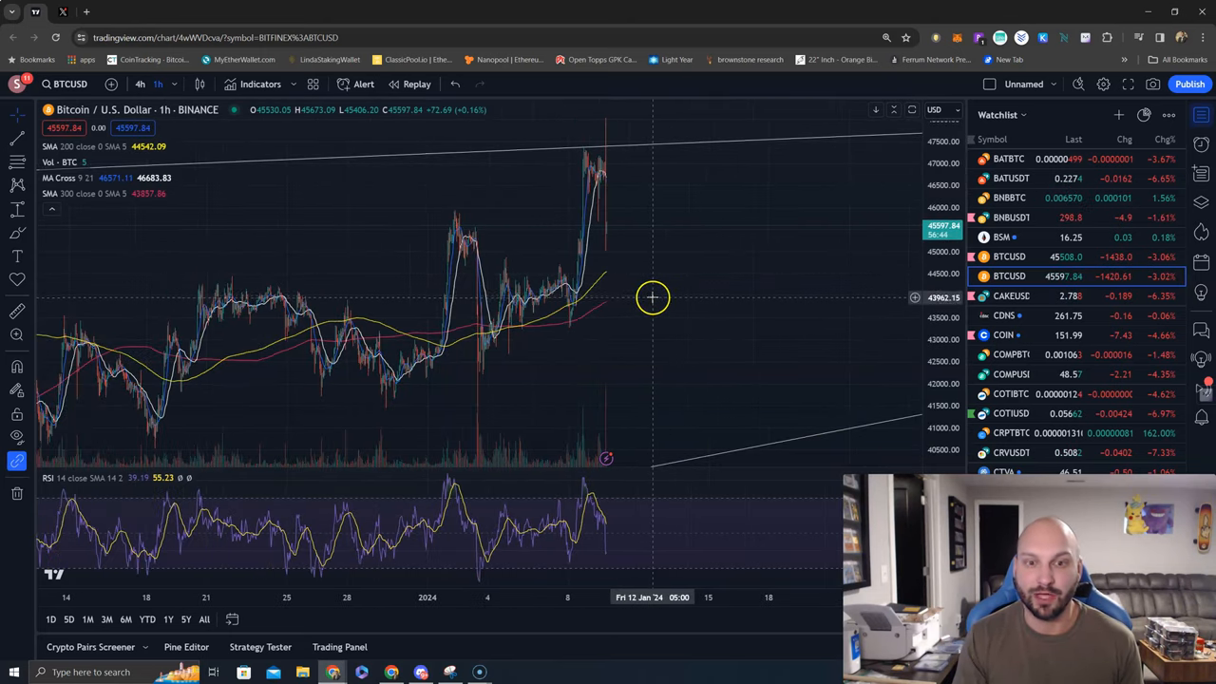
mouse_move(658, 290)
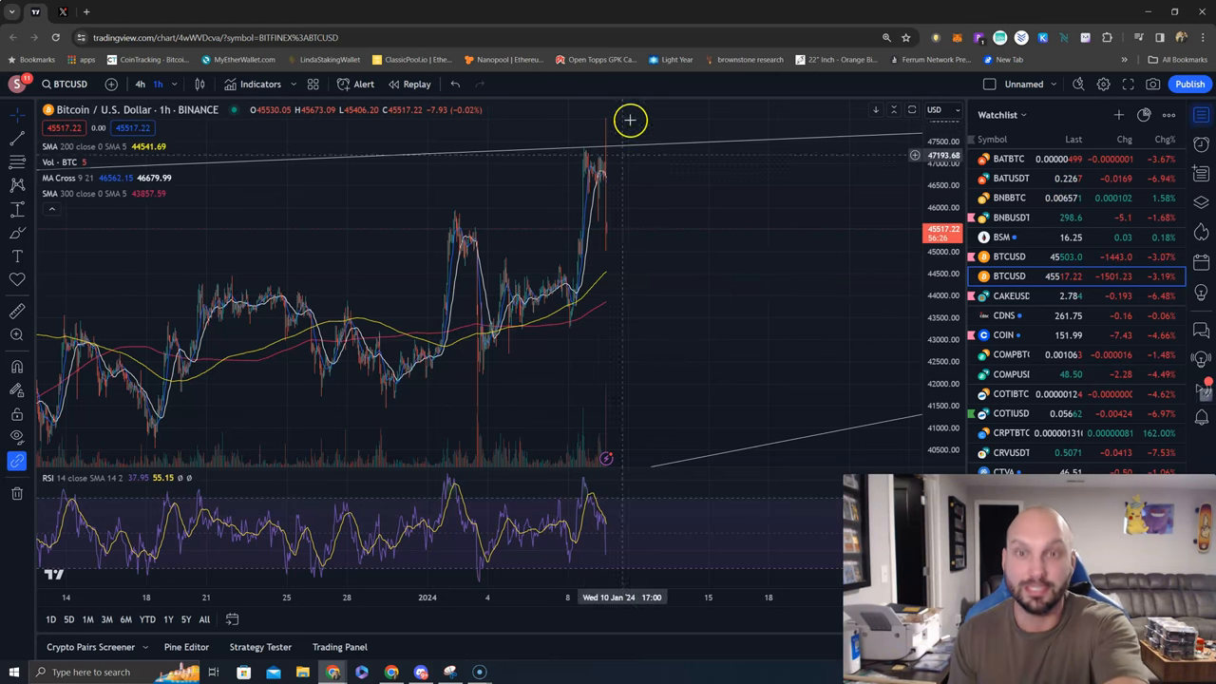
mouse_move(676, 205)
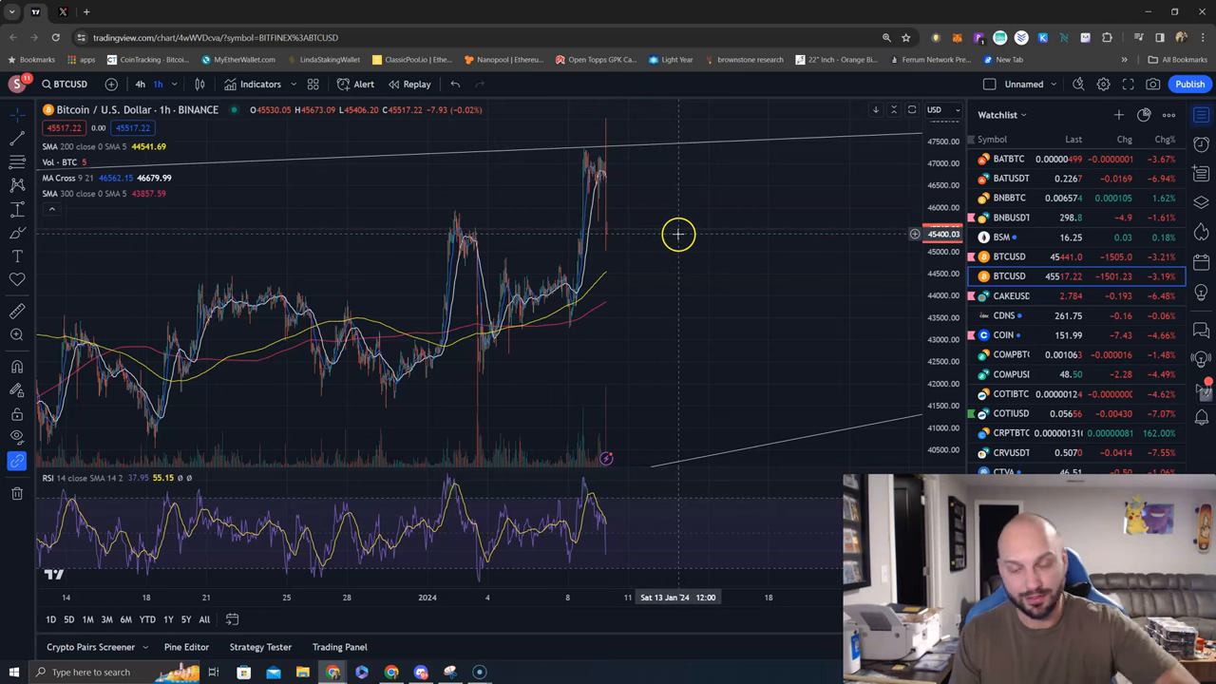
mouse_move(642, 220)
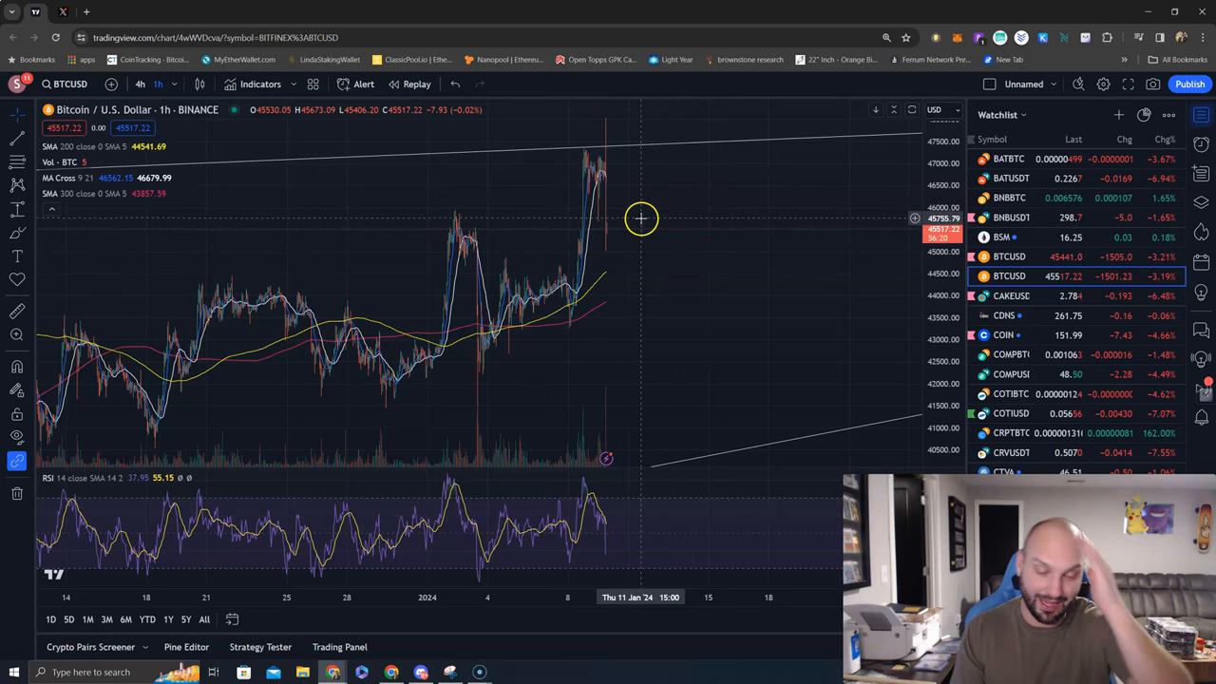
mouse_move(648, 232)
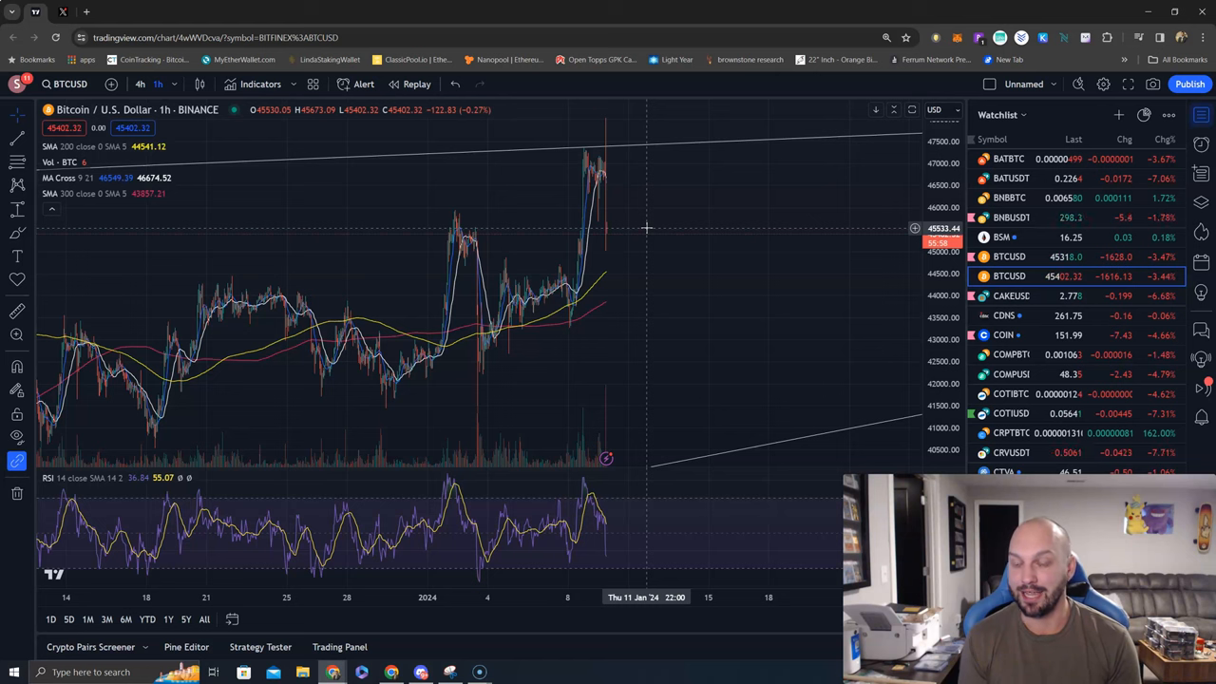
left_click(1003, 334)
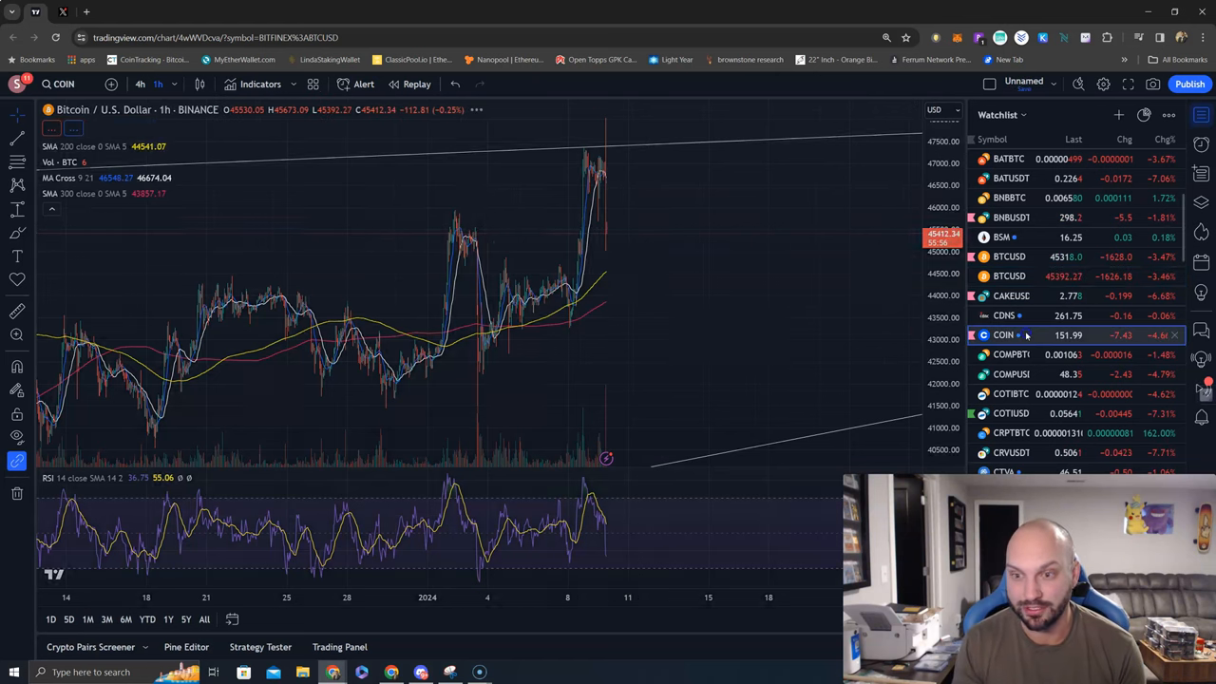
Step: Load the COIN hourly chart with Fibonacci levels and move down the watchlist
left_click(1003, 334)
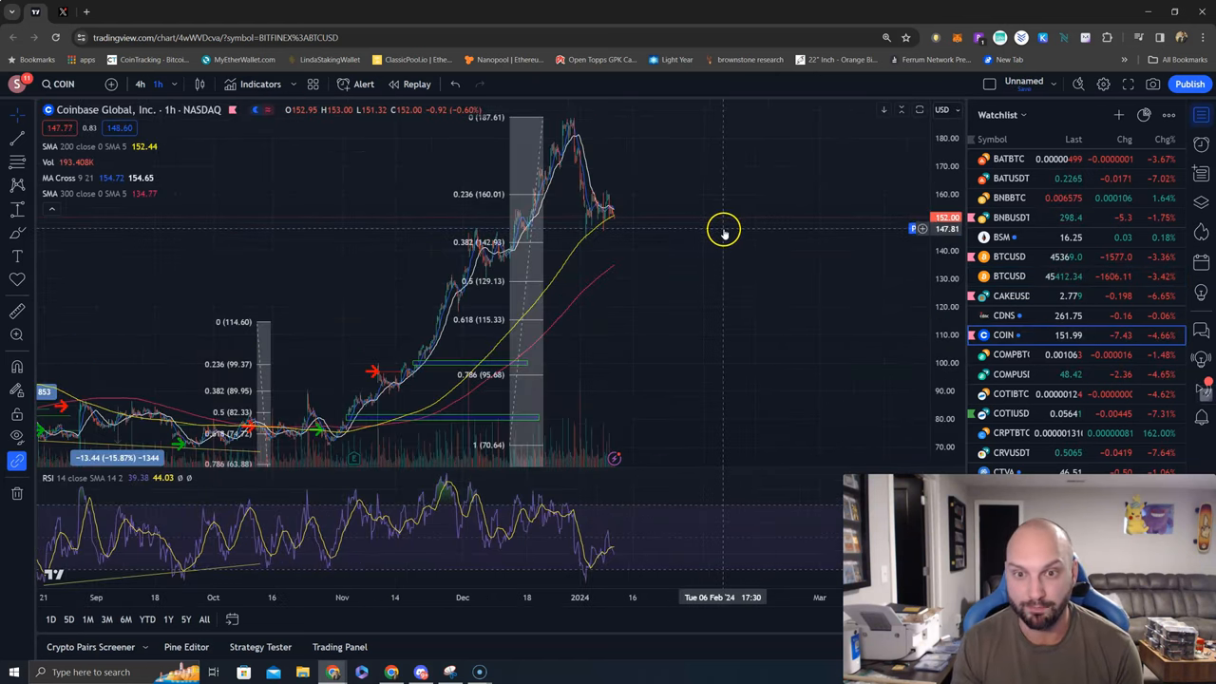
mouse_move(433, 243)
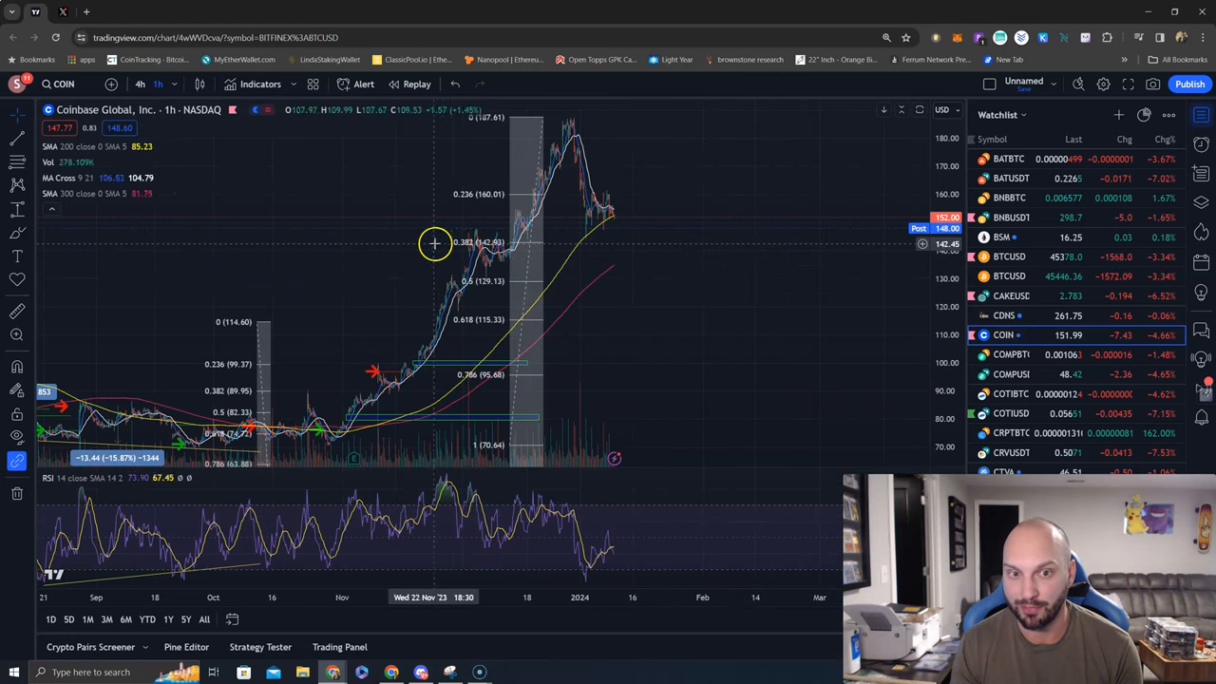
mouse_move(513, 245)
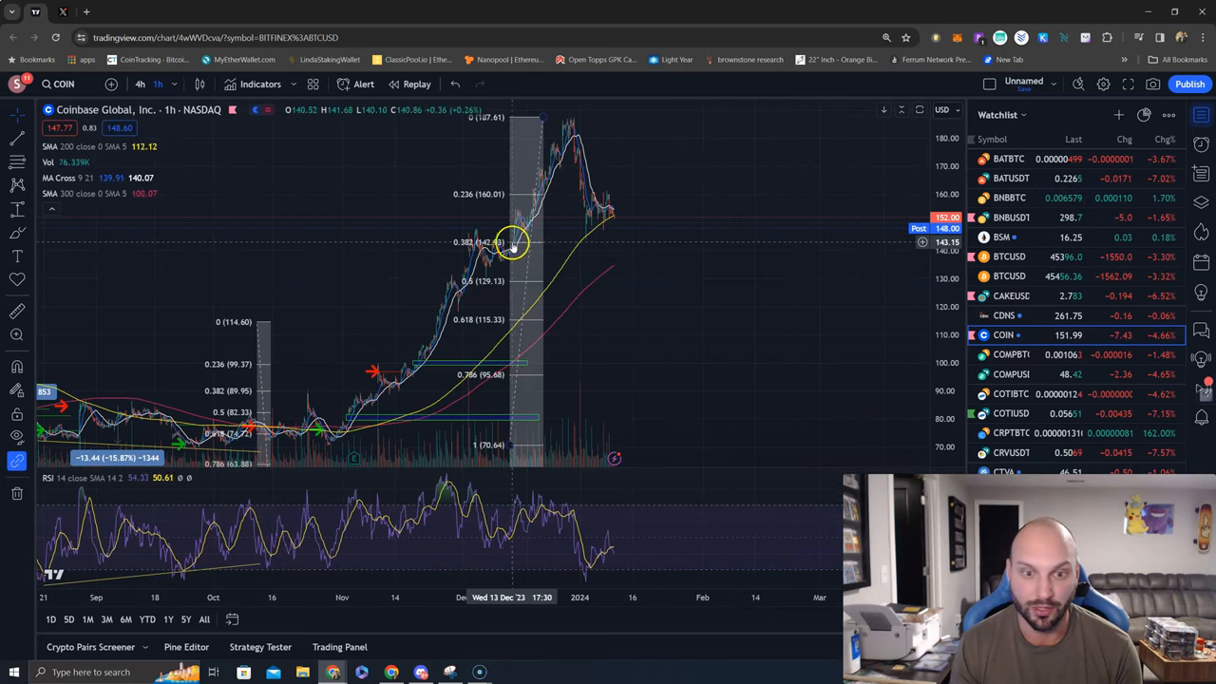
mouse_move(627, 266)
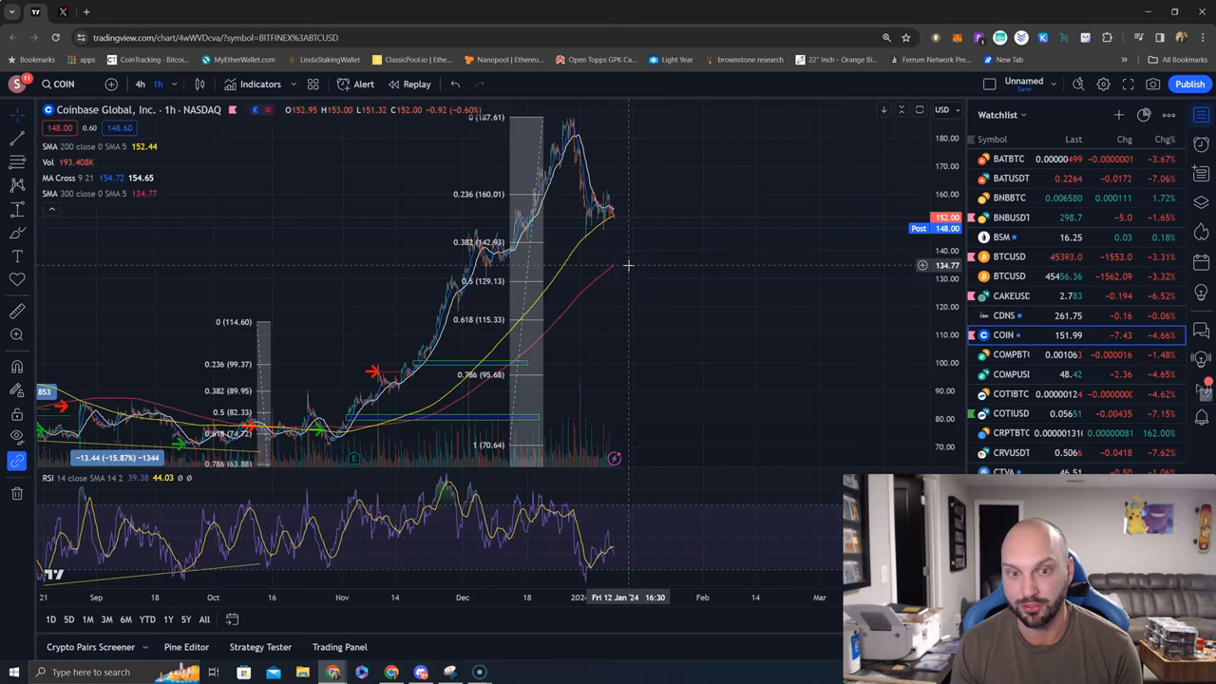
mouse_move(661, 363)
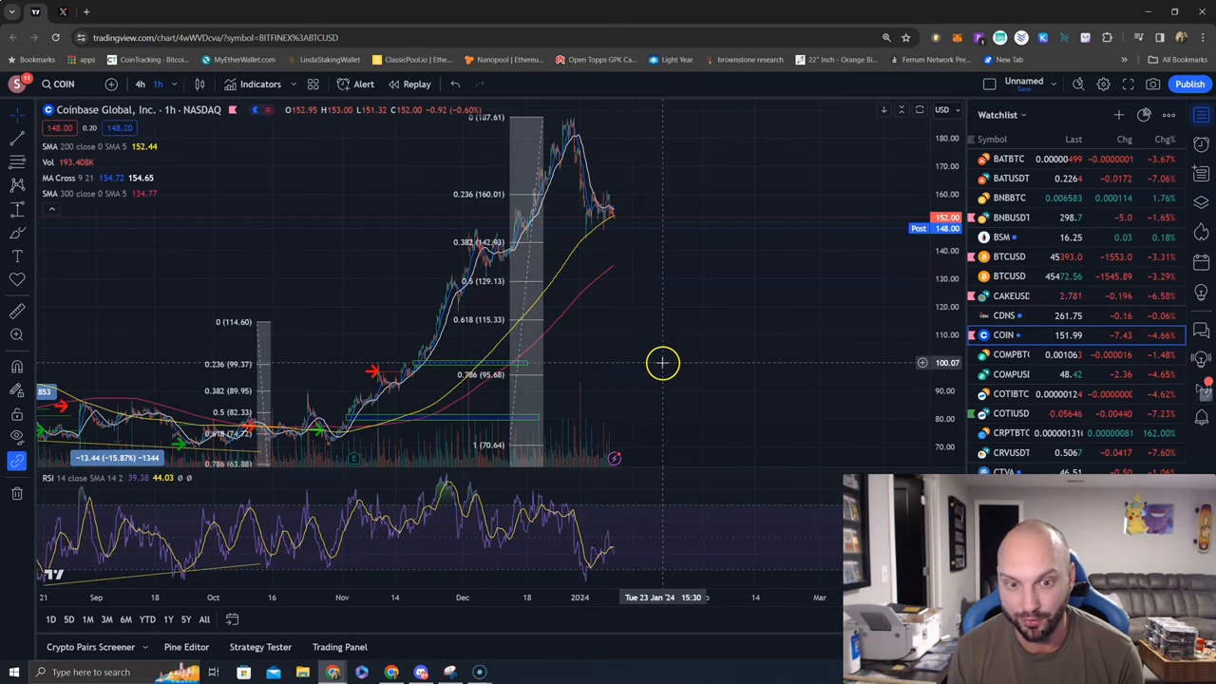
mouse_move(661, 418)
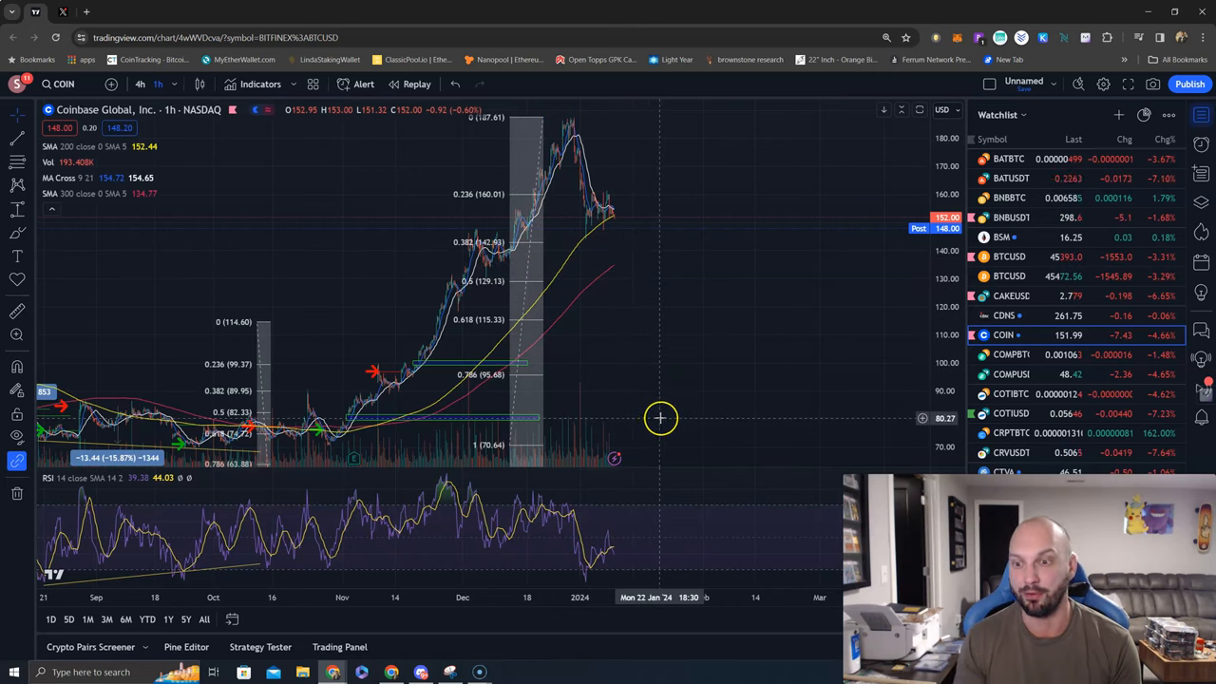
scroll("down", 3)
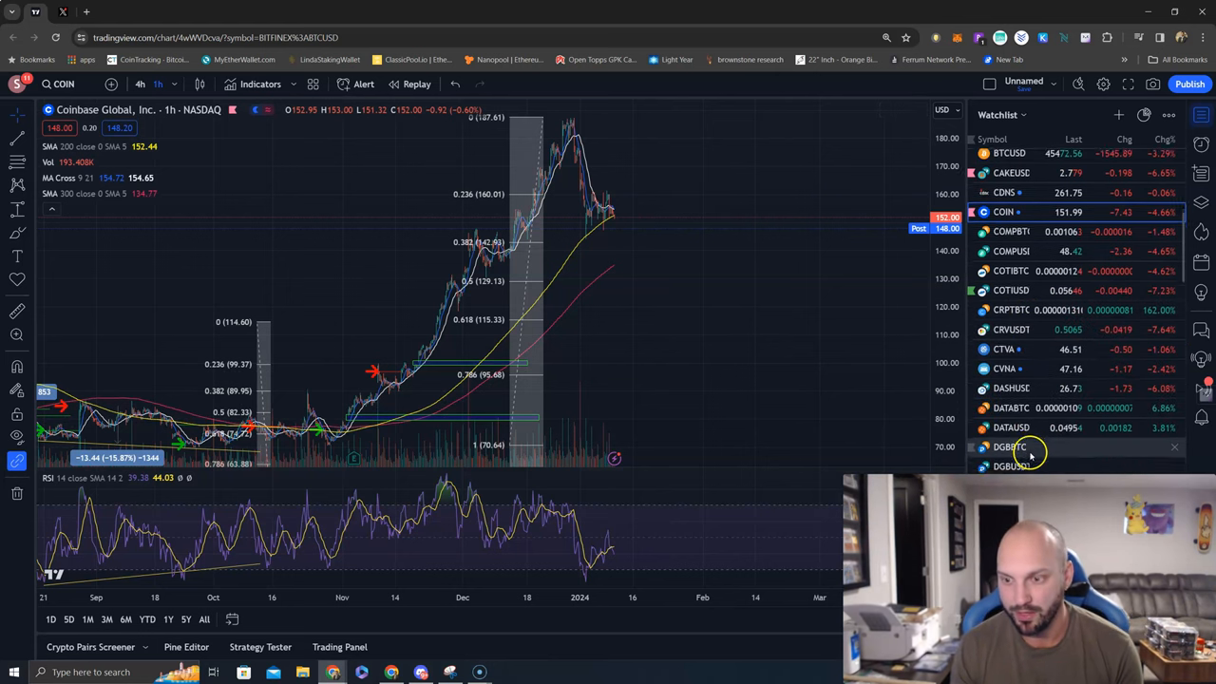
Step: Load the MicroStrategy (MSTR) 1h chart from the watchlist and review its support zone
scroll("down", 3)
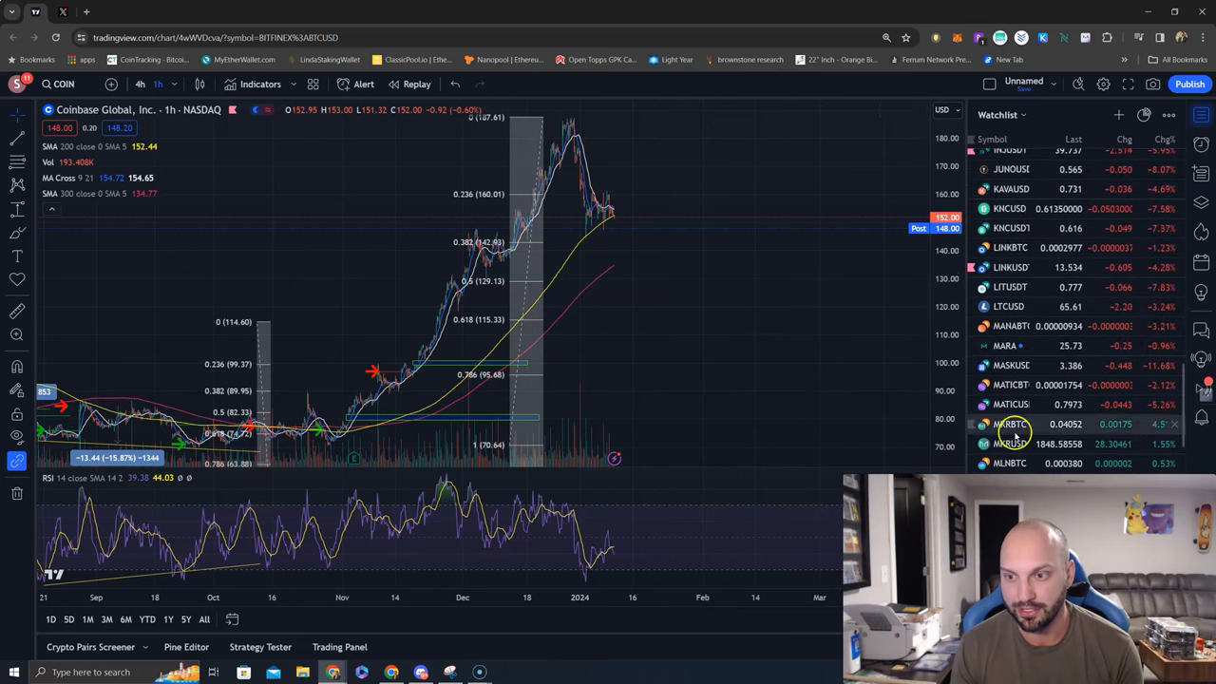
left_click(1005, 422)
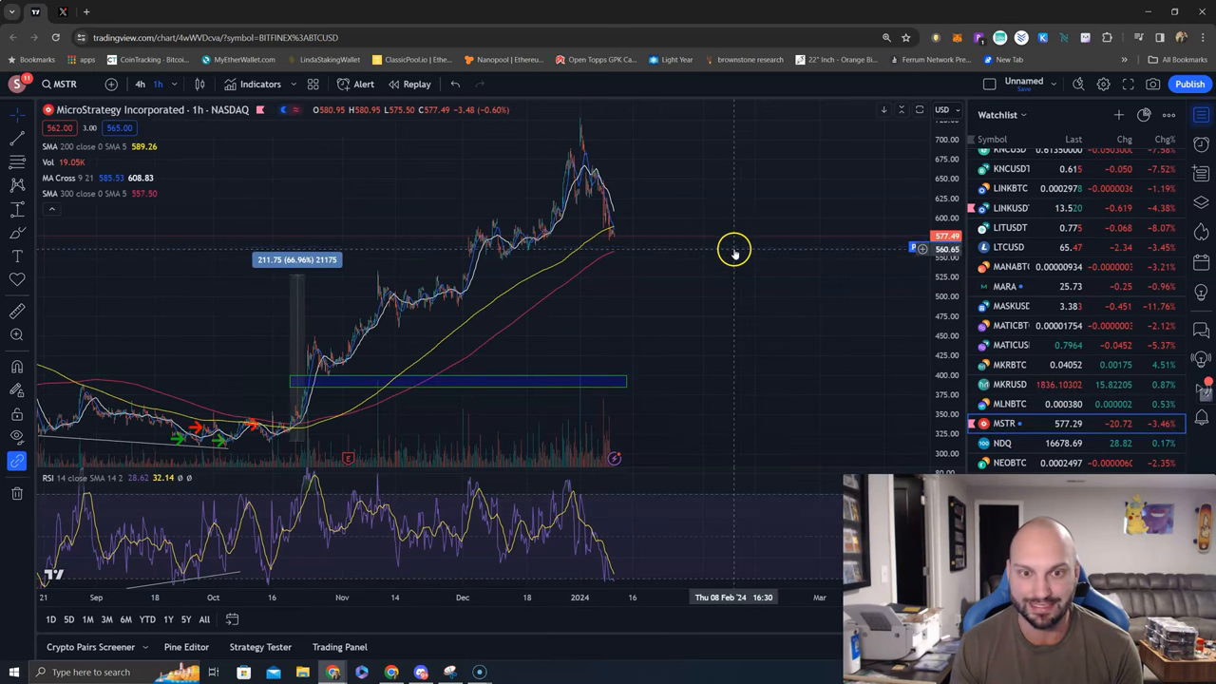
mouse_move(724, 269)
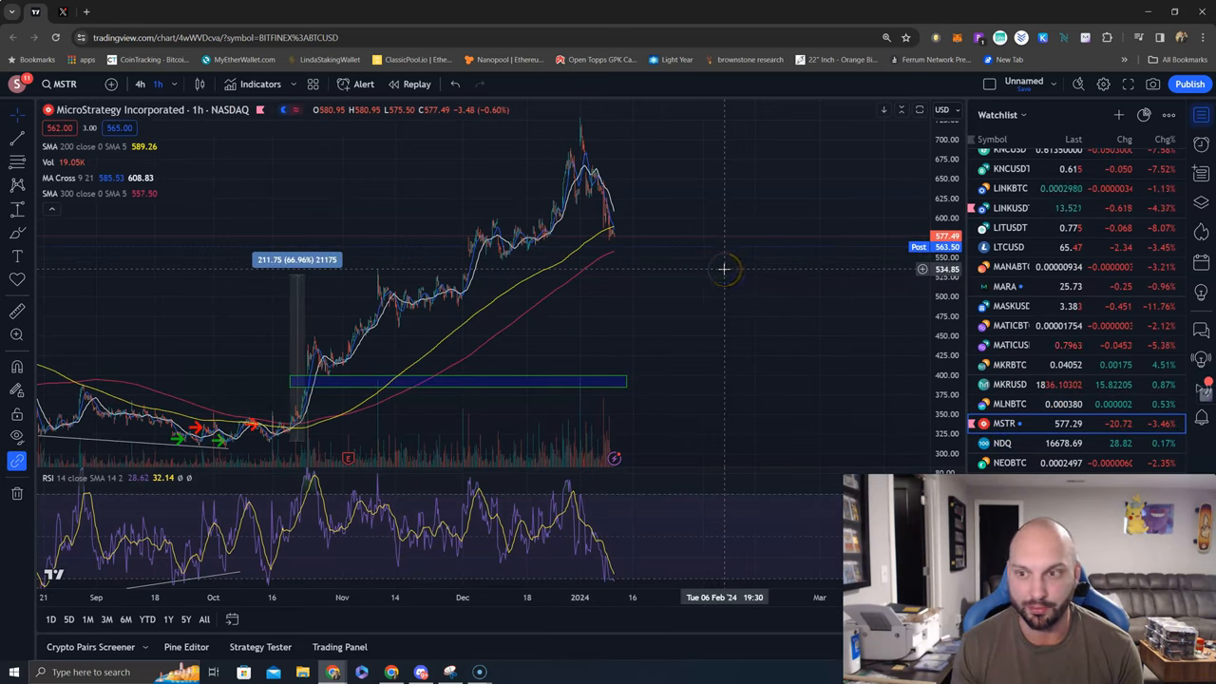
mouse_move(726, 273)
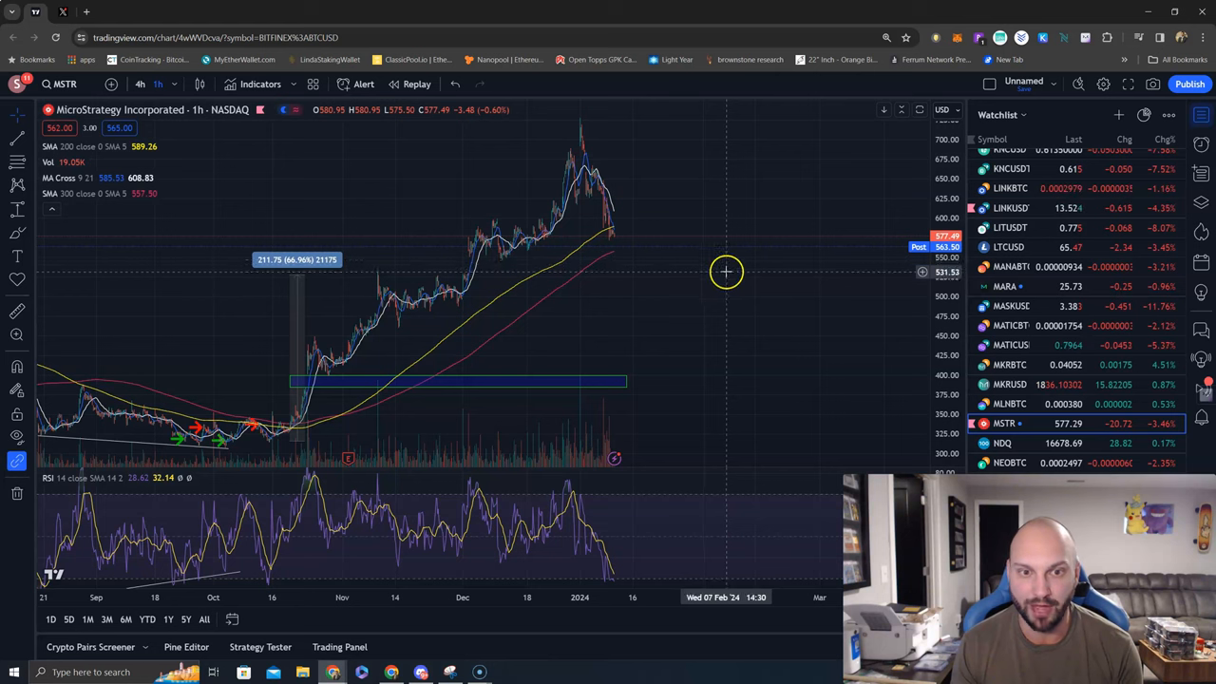
mouse_move(711, 251)
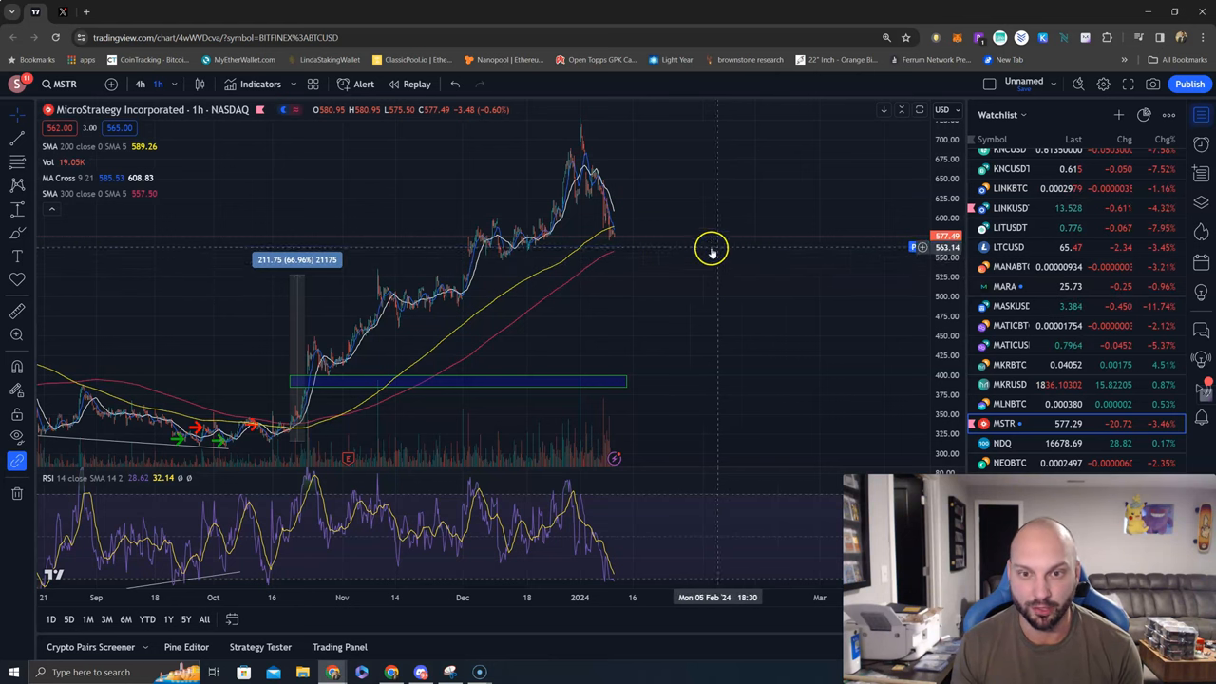
mouse_move(539, 232)
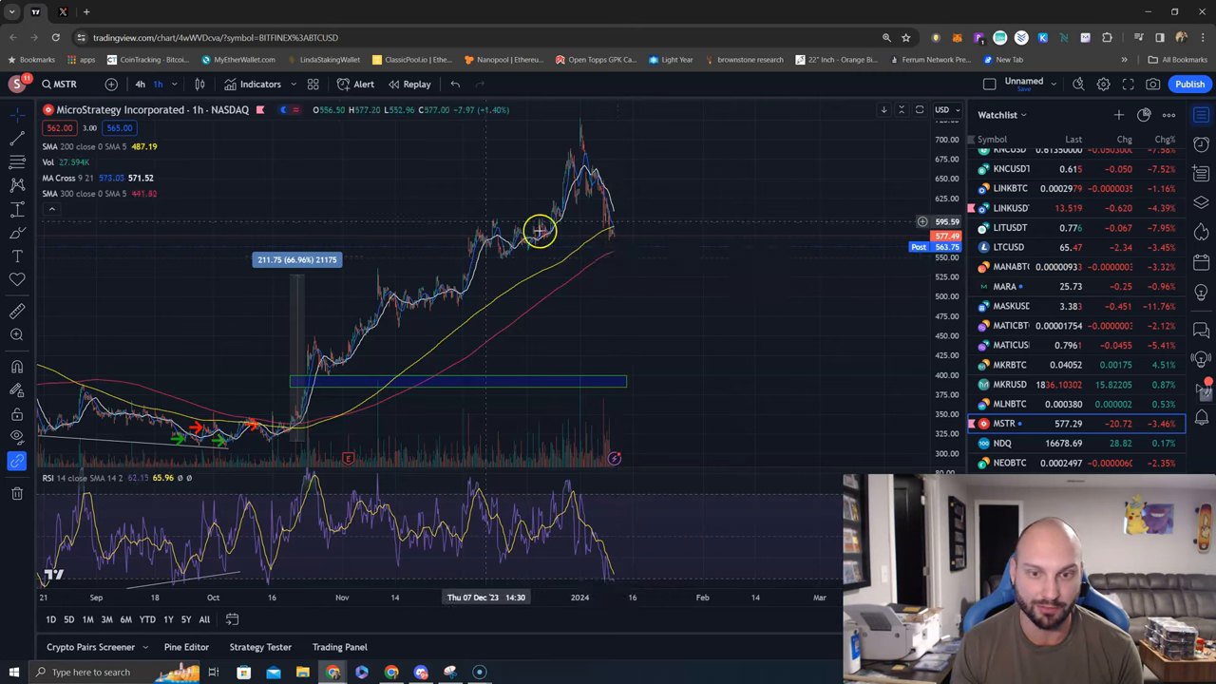
mouse_move(610, 380)
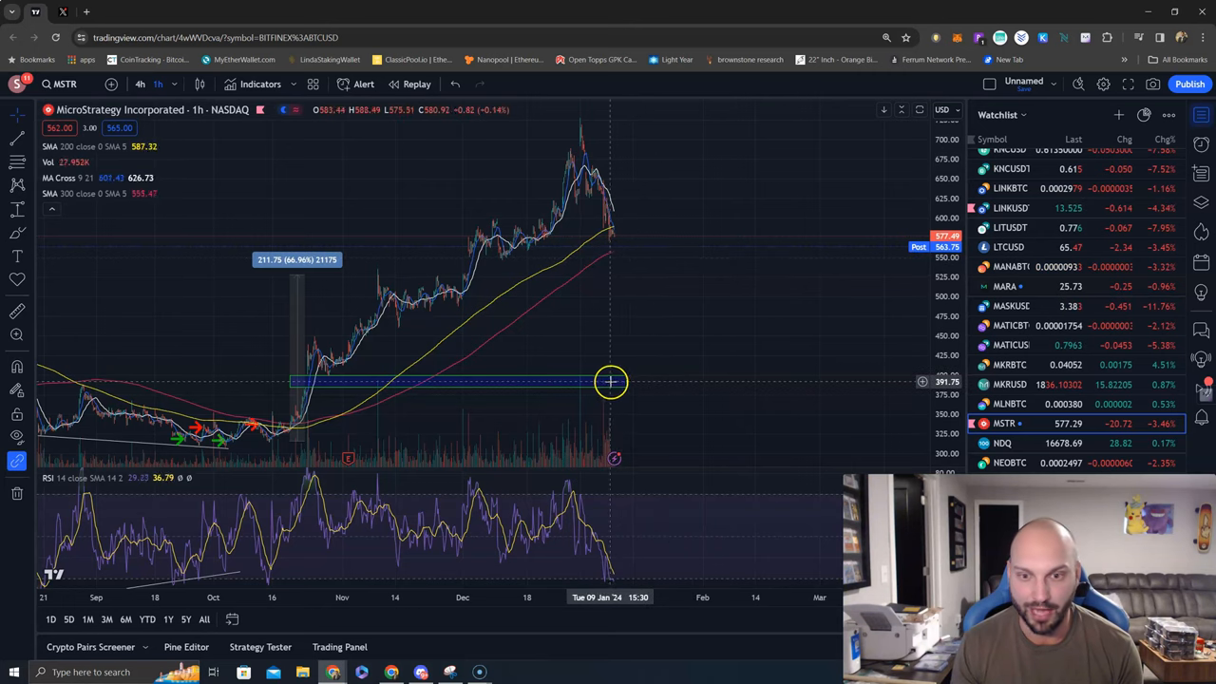
mouse_move(680, 384)
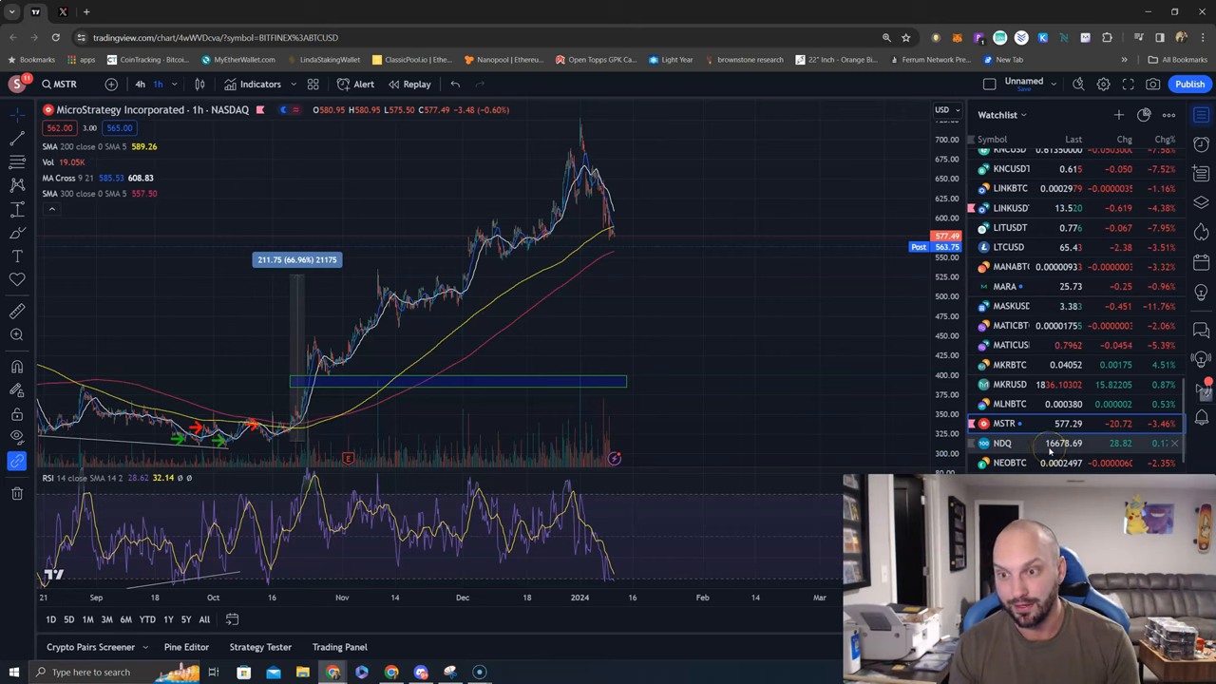
mouse_move(1045, 445)
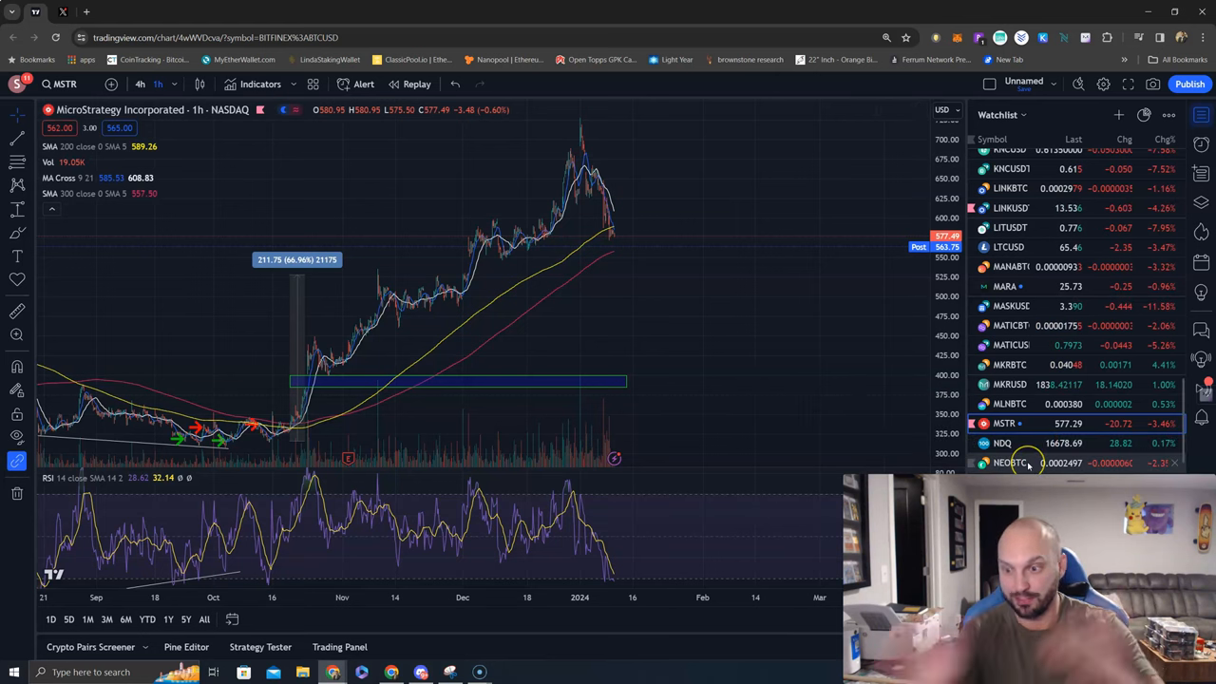
scroll("down", 3)
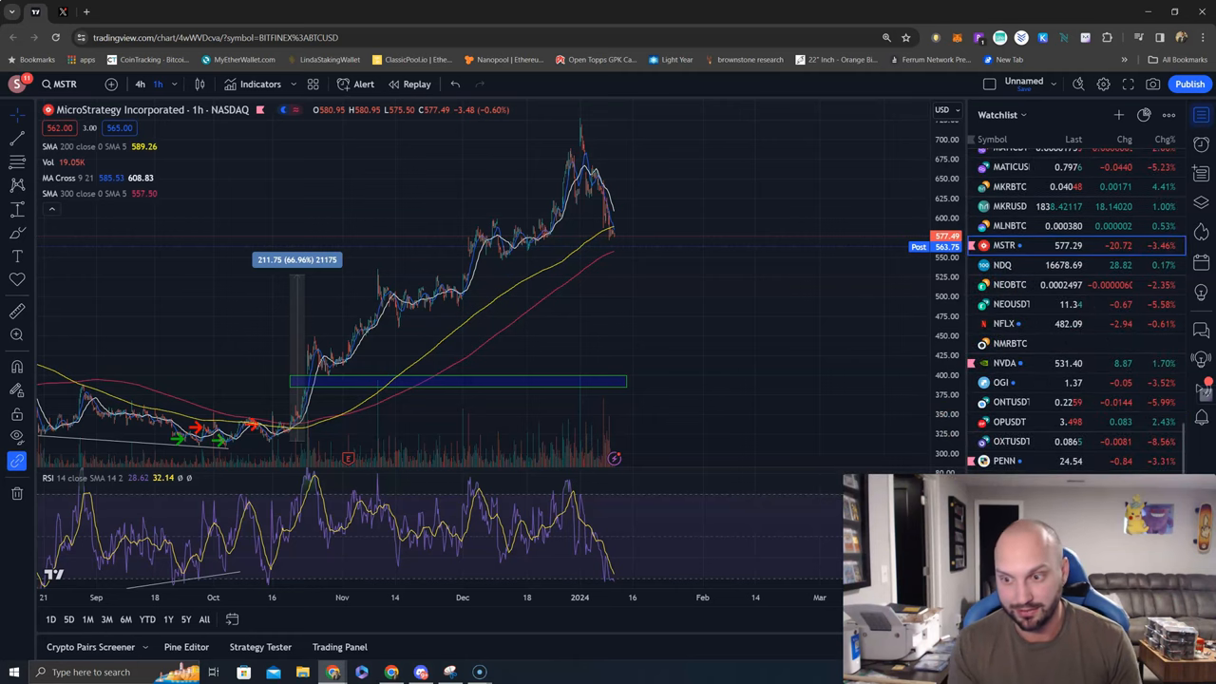
Step: Scroll the watchlist back up toward MARA for the Marathon Digital chart
scroll("up", 3)
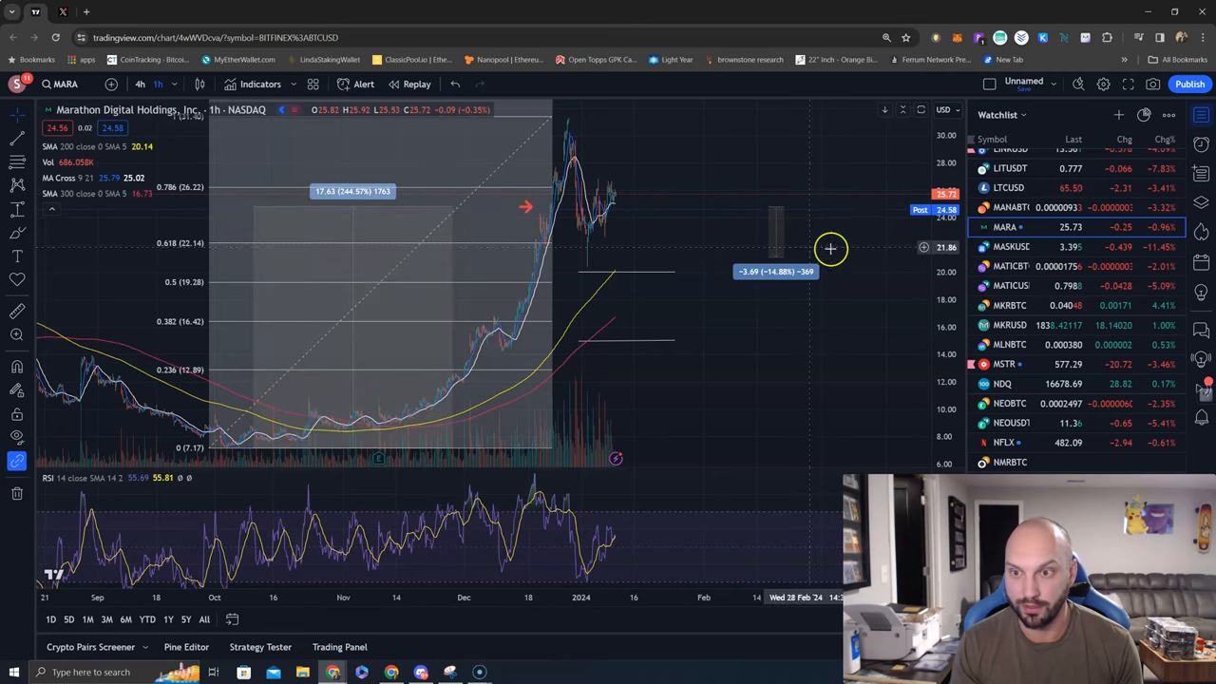
mouse_move(885, 311)
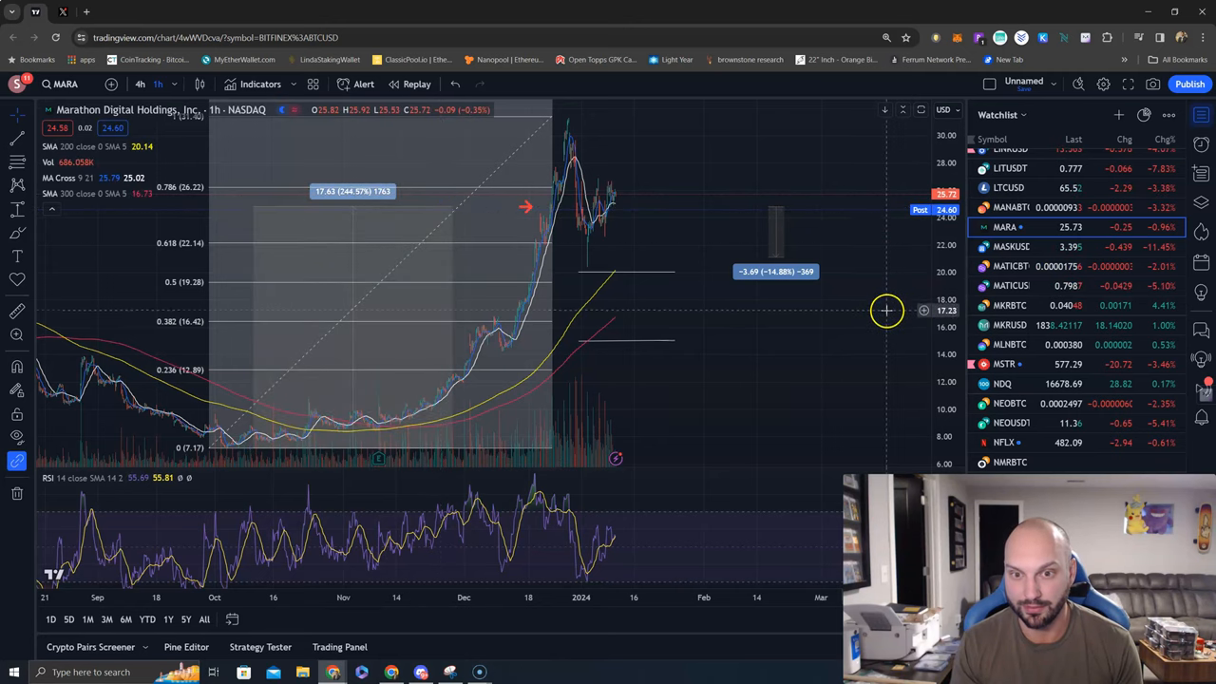
mouse_move(585, 273)
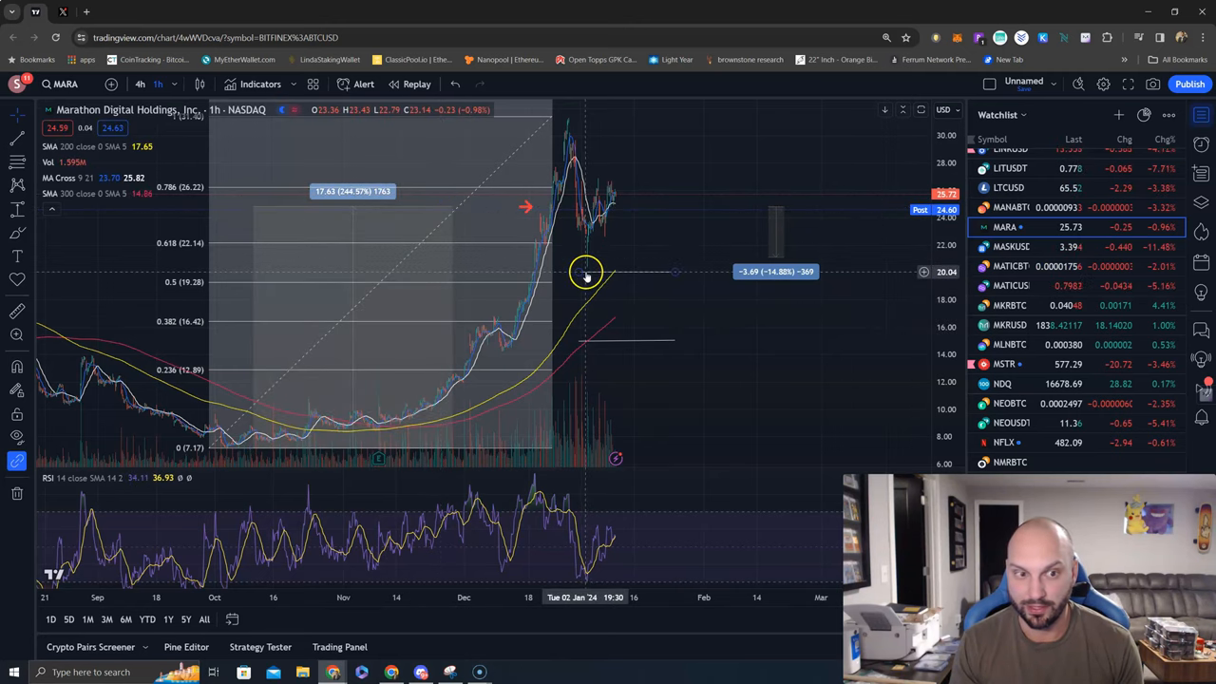
mouse_move(604, 276)
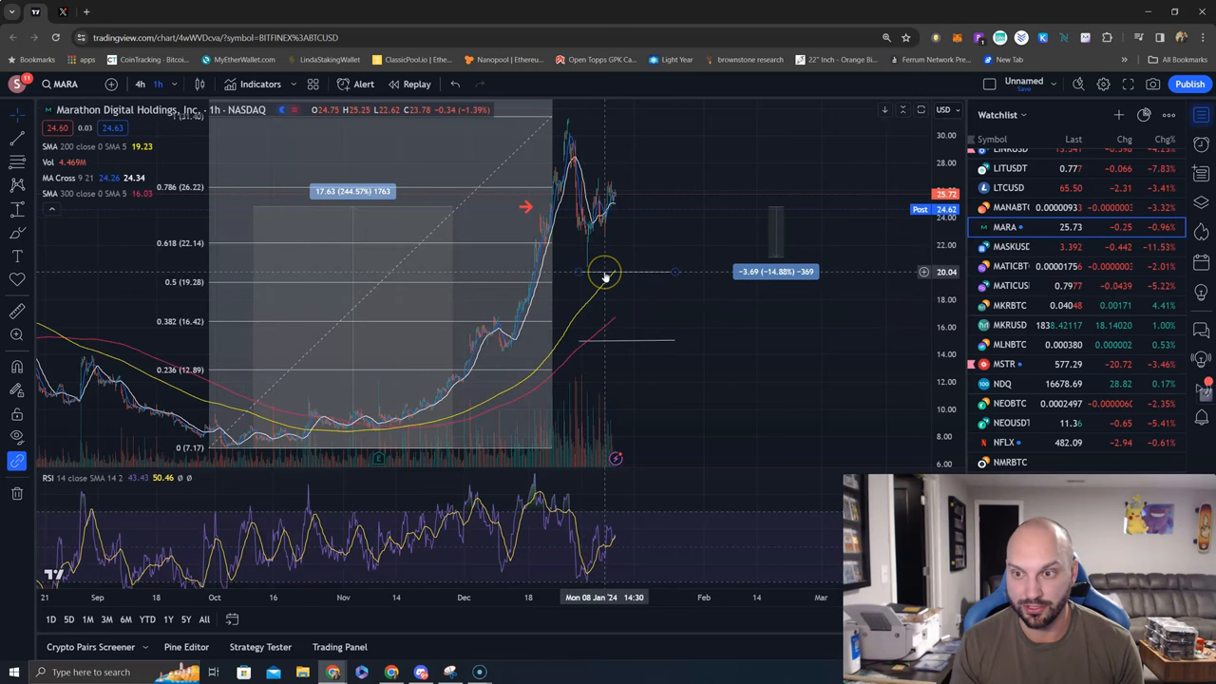
mouse_move(607, 342)
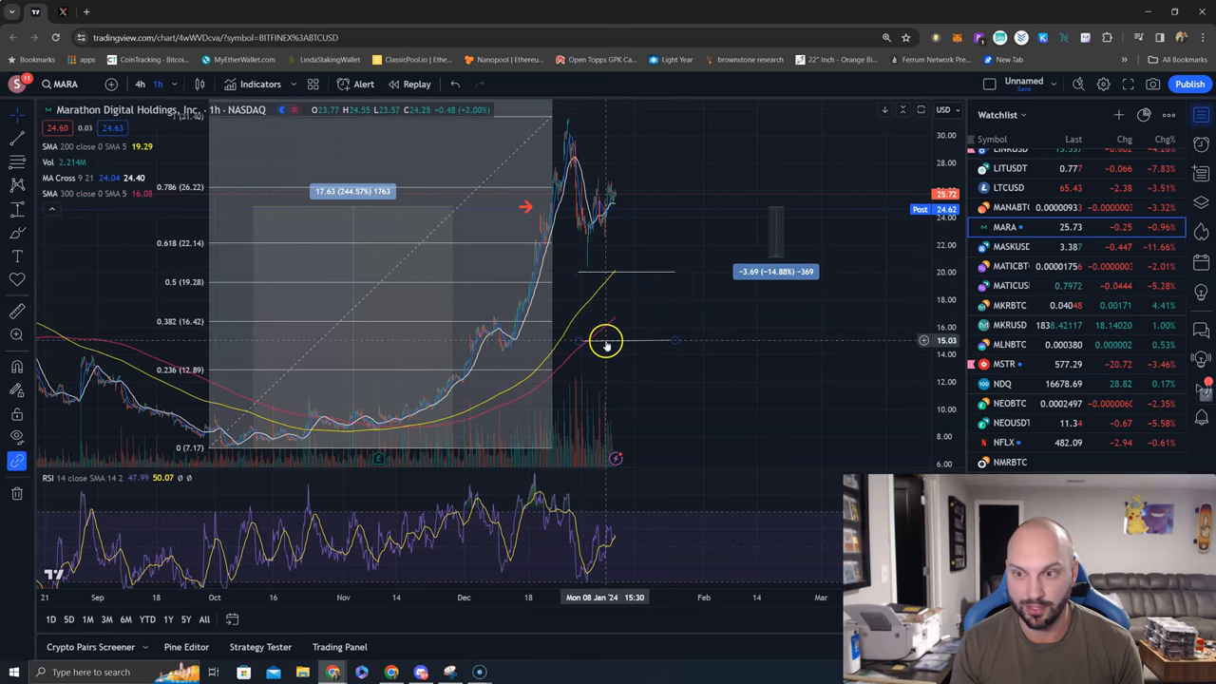
mouse_move(436, 319)
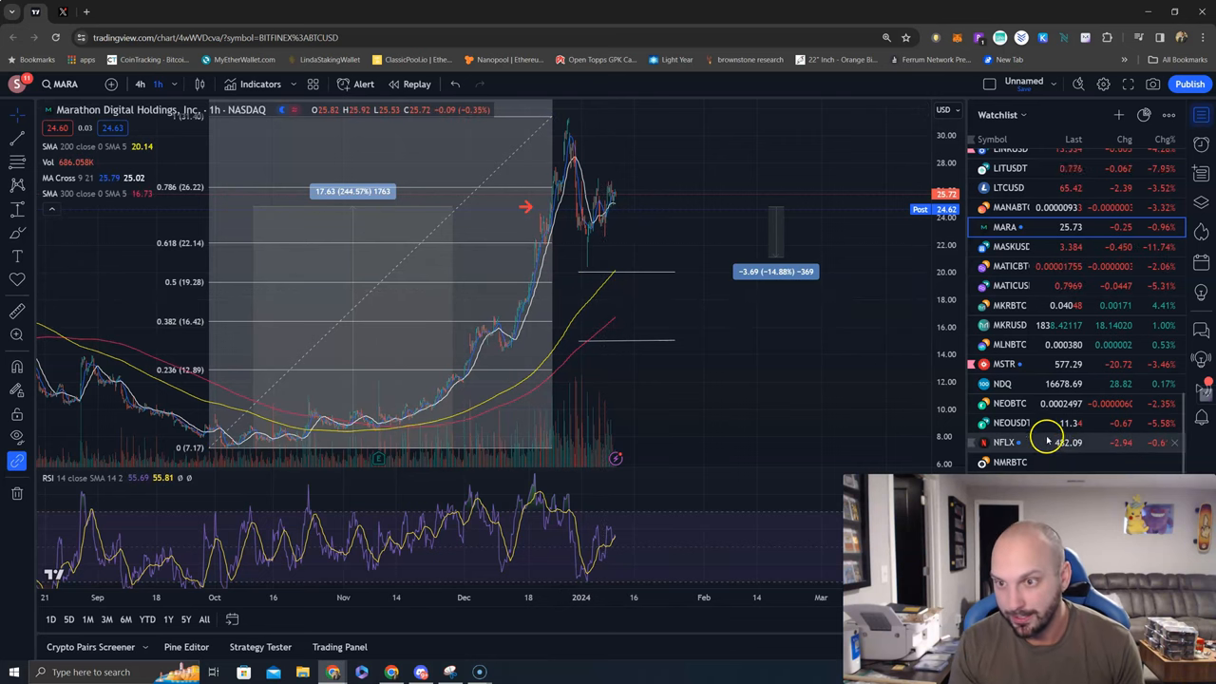
scroll("down", 3)
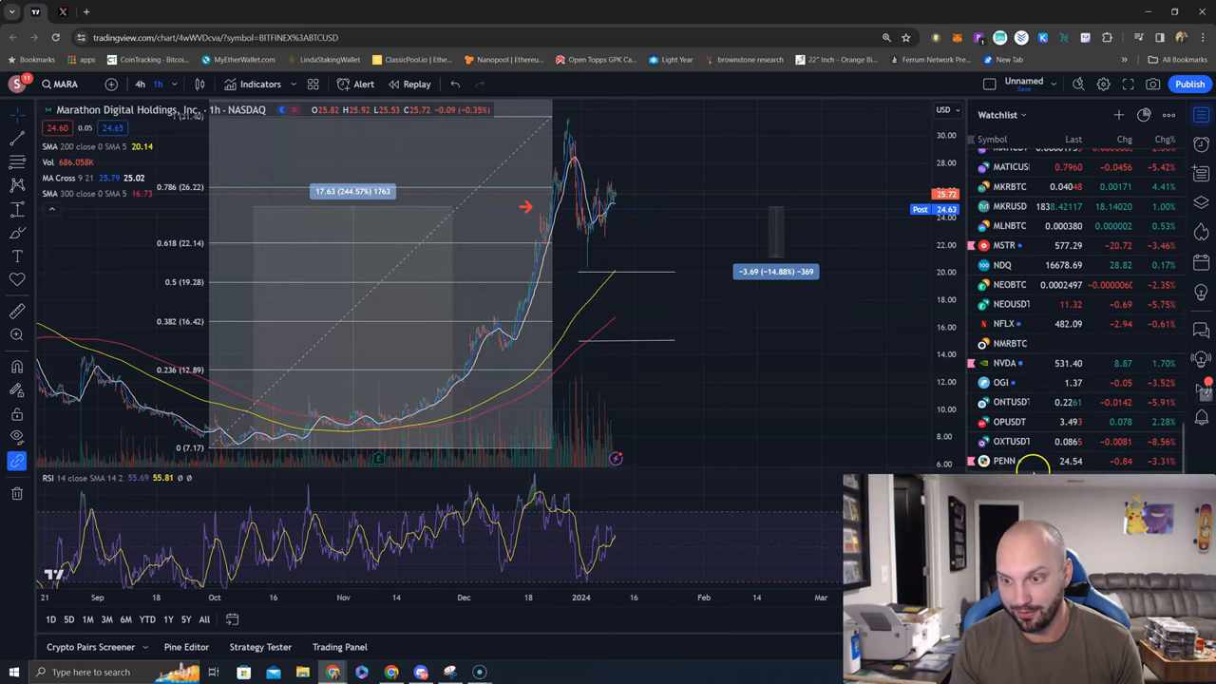
scroll("down", 3)
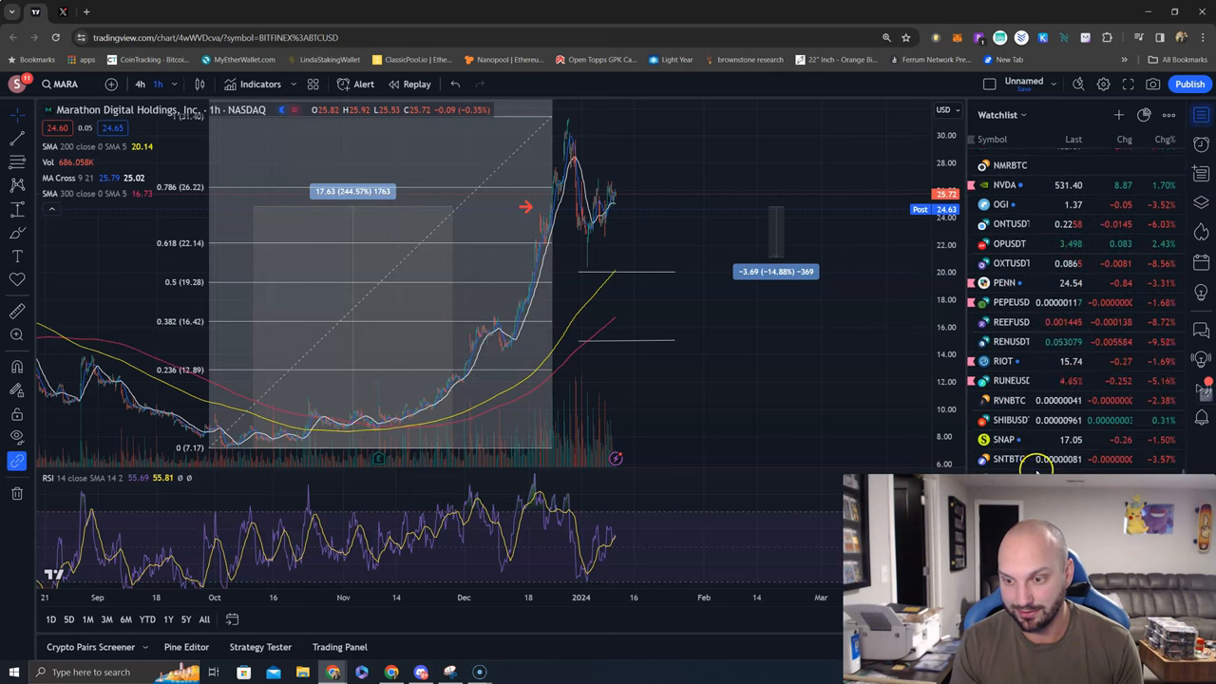
scroll("up", 3)
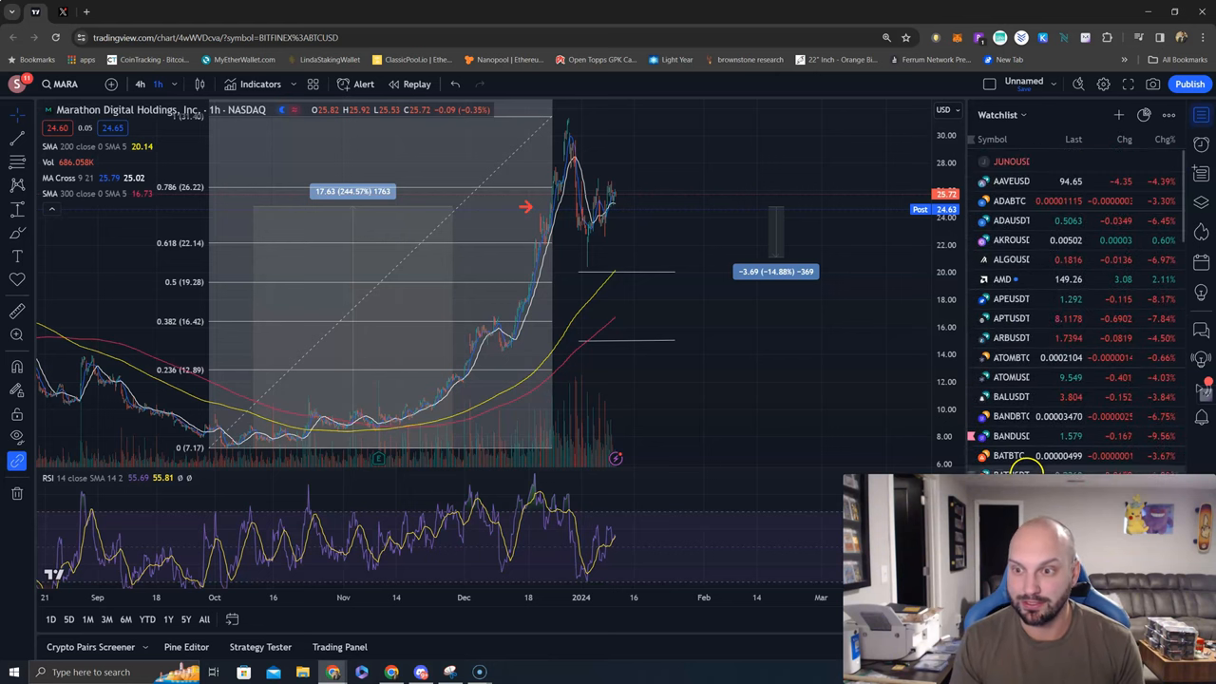
scroll("down", 3)
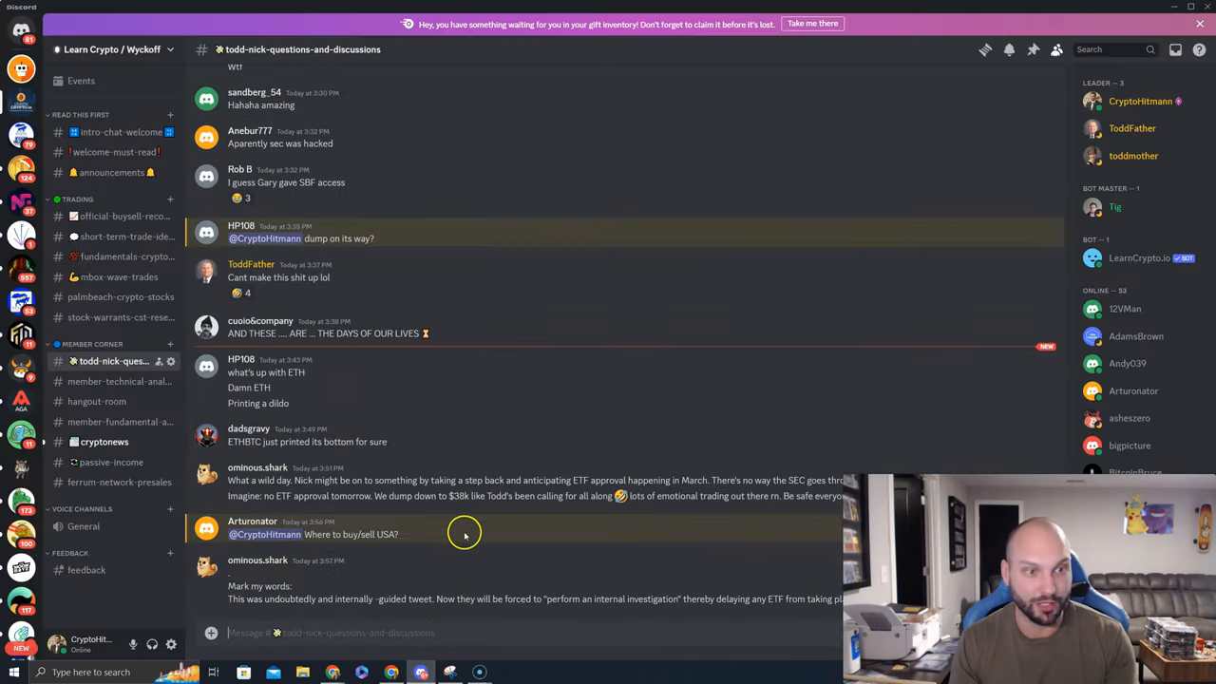
Step: Enter #short-term-trade-ideas and enlarge the posted pTGC/PUL 4-hour chart
left_click(126, 235)
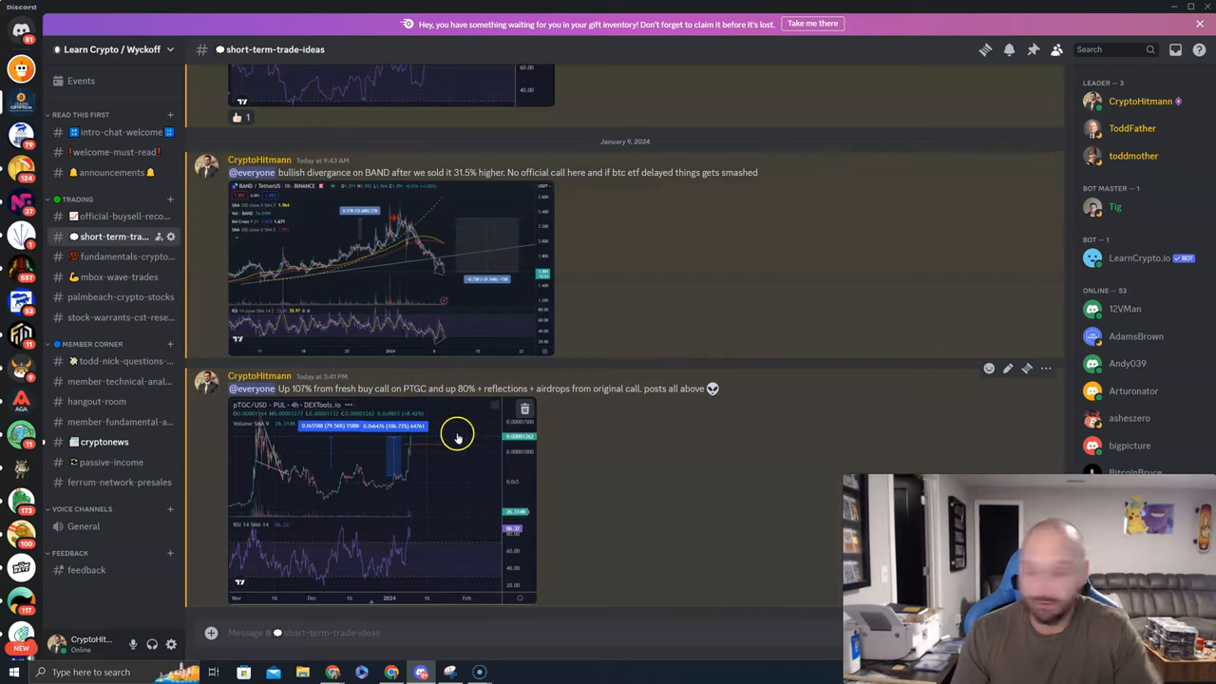
left_click(458, 437)
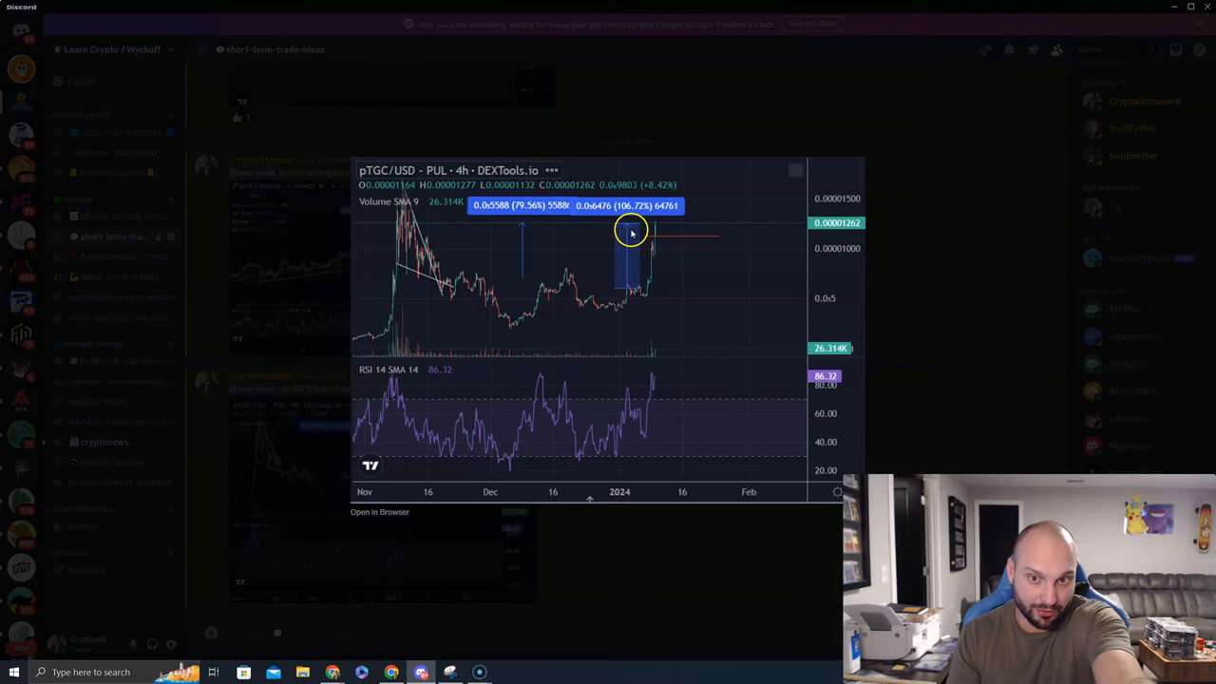
mouse_move(631, 226)
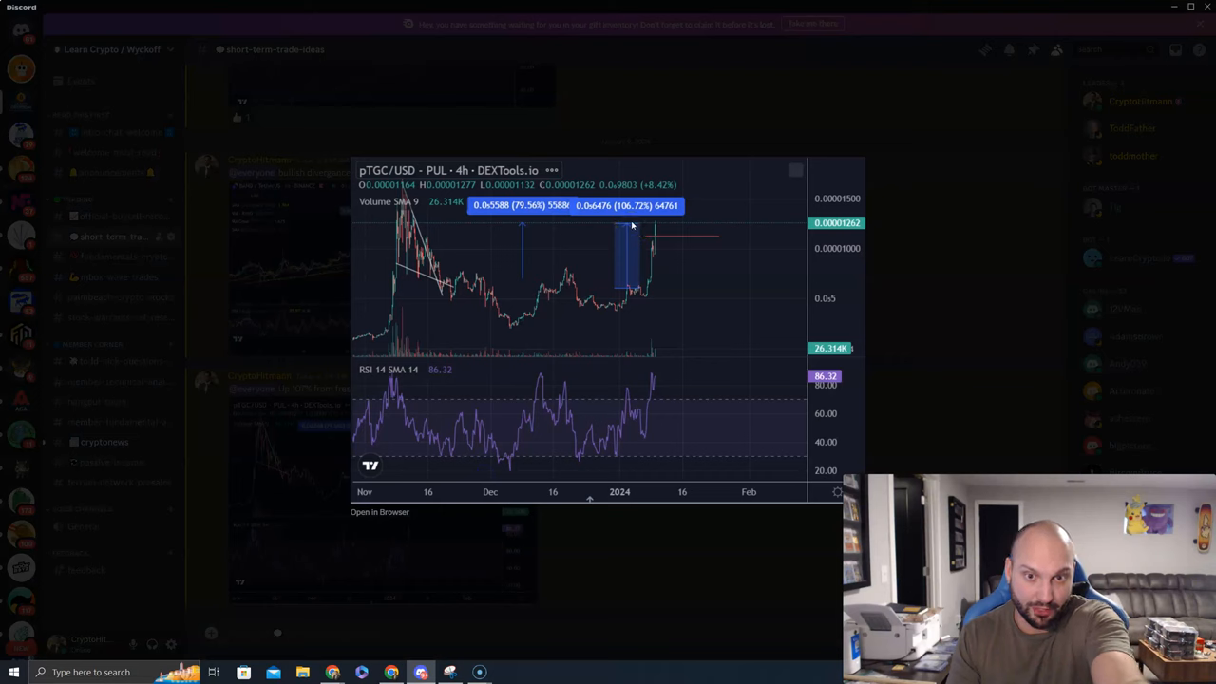
mouse_move(608, 289)
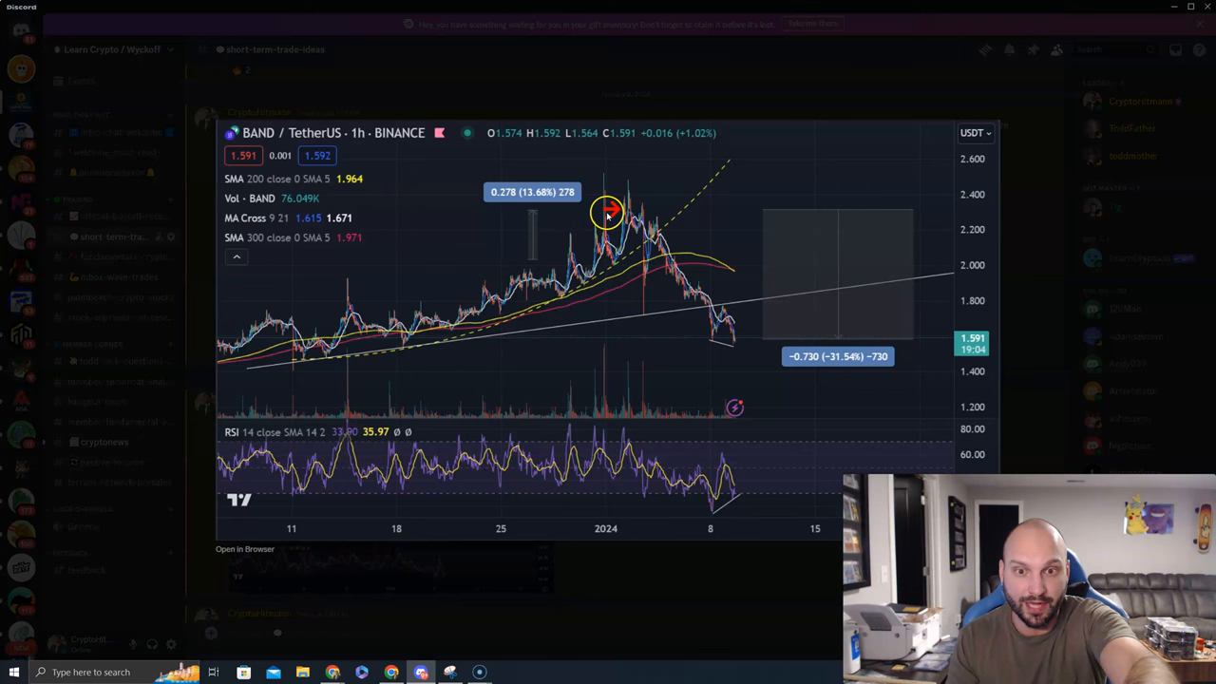
mouse_move(806, 378)
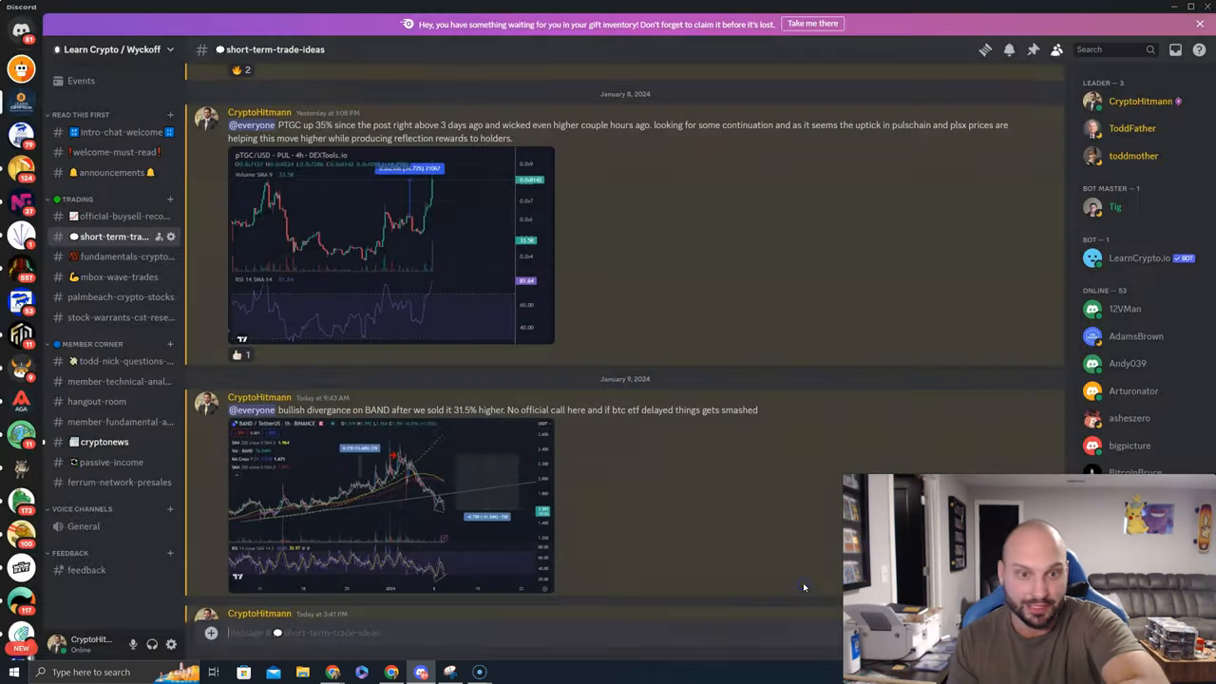
mouse_move(471, 511)
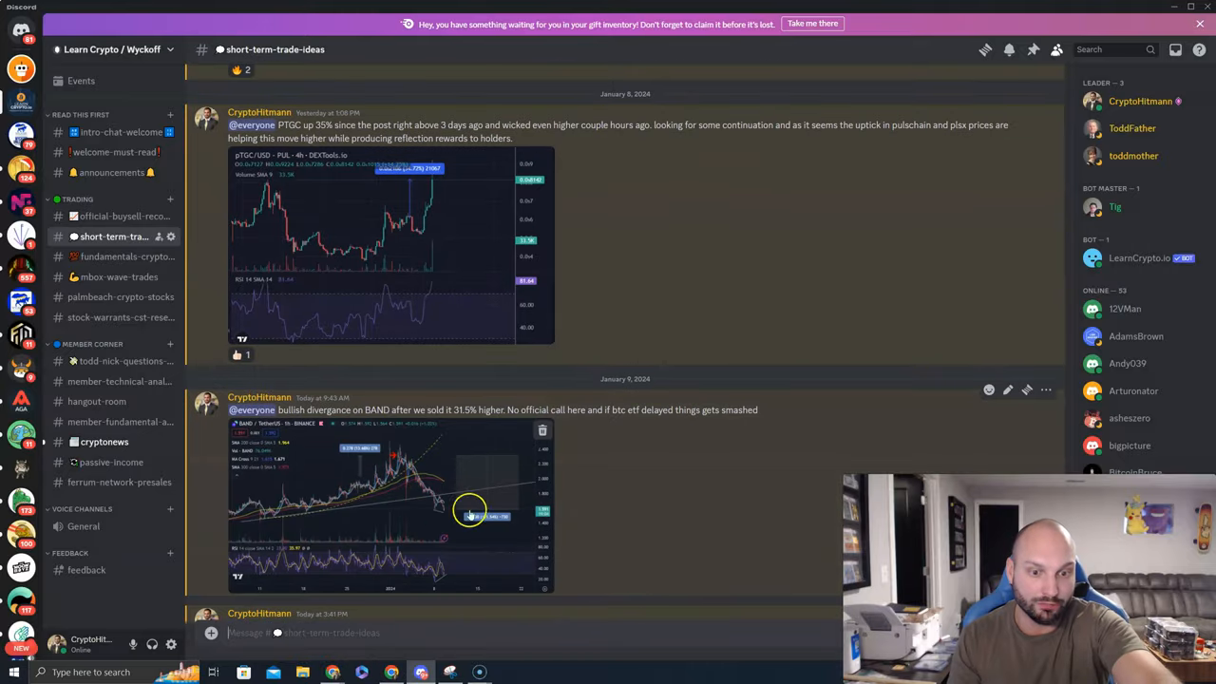
Step: Scroll the channel down to the bullish divergence post with the BAND chart
scroll("down", 3)
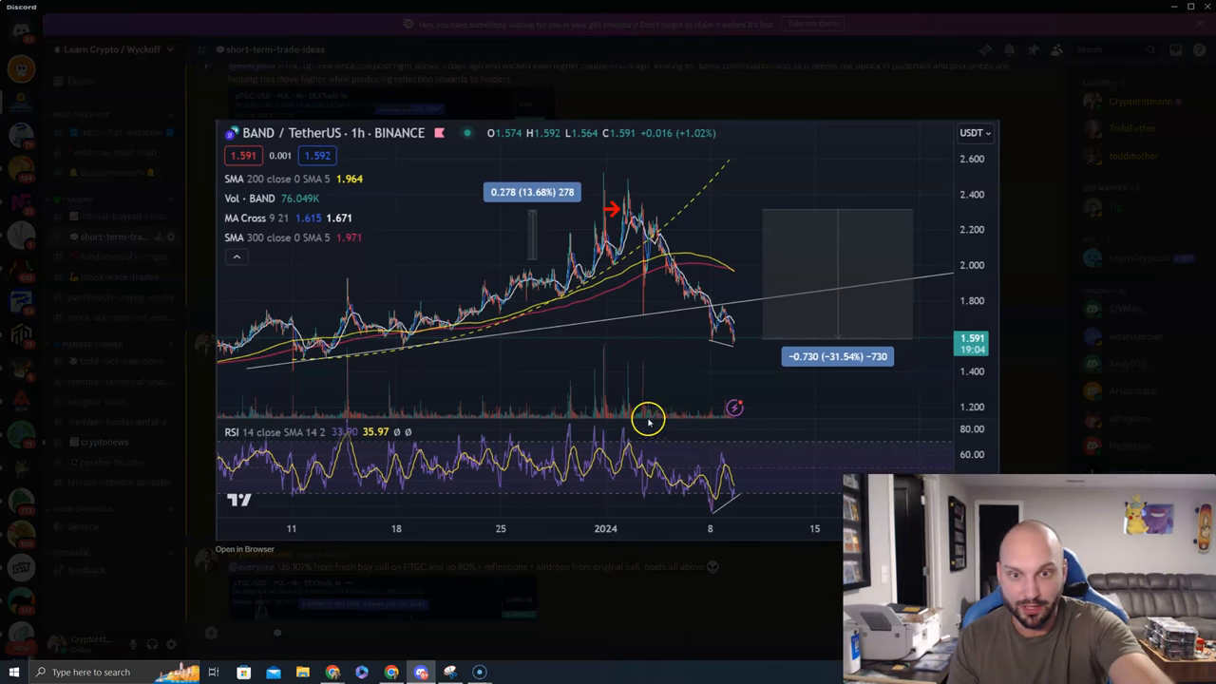
mouse_move(880, 388)
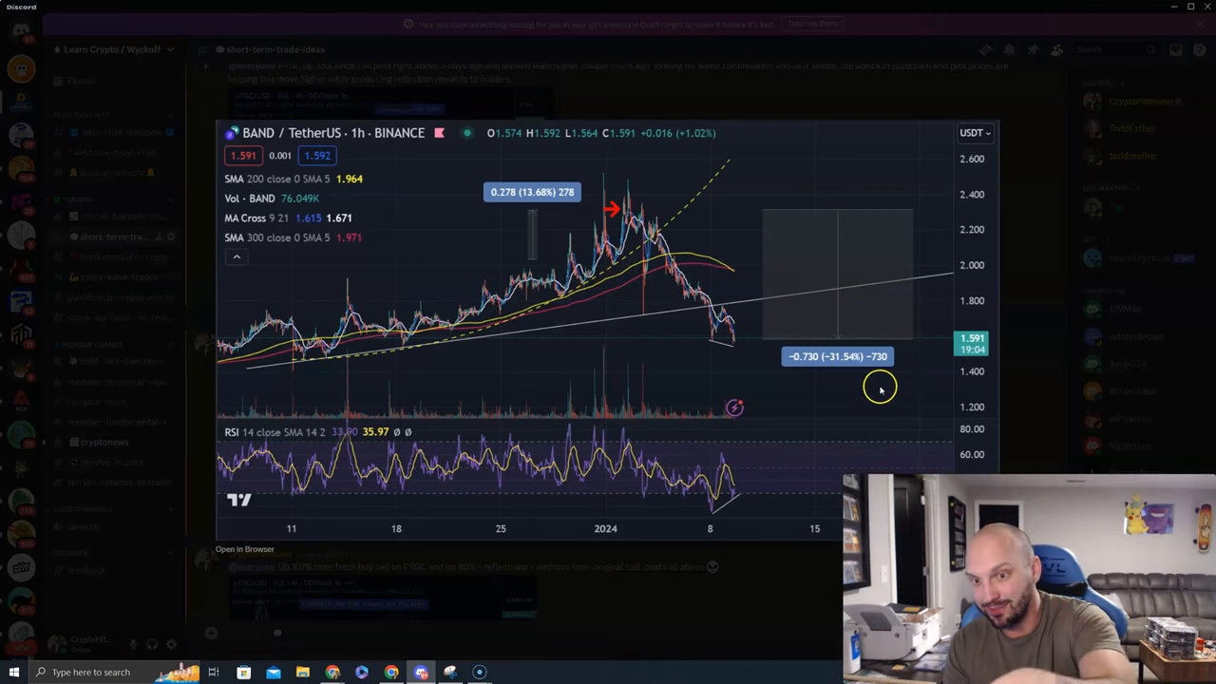
mouse_move(650, 521)
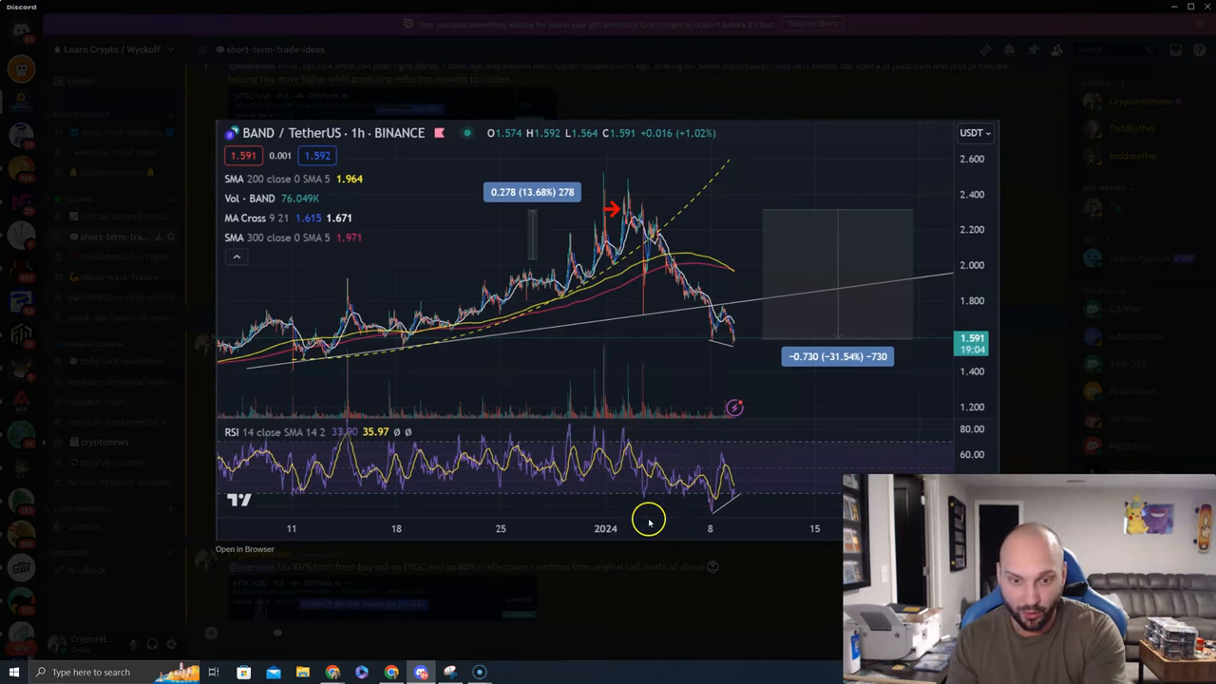
mouse_move(661, 523)
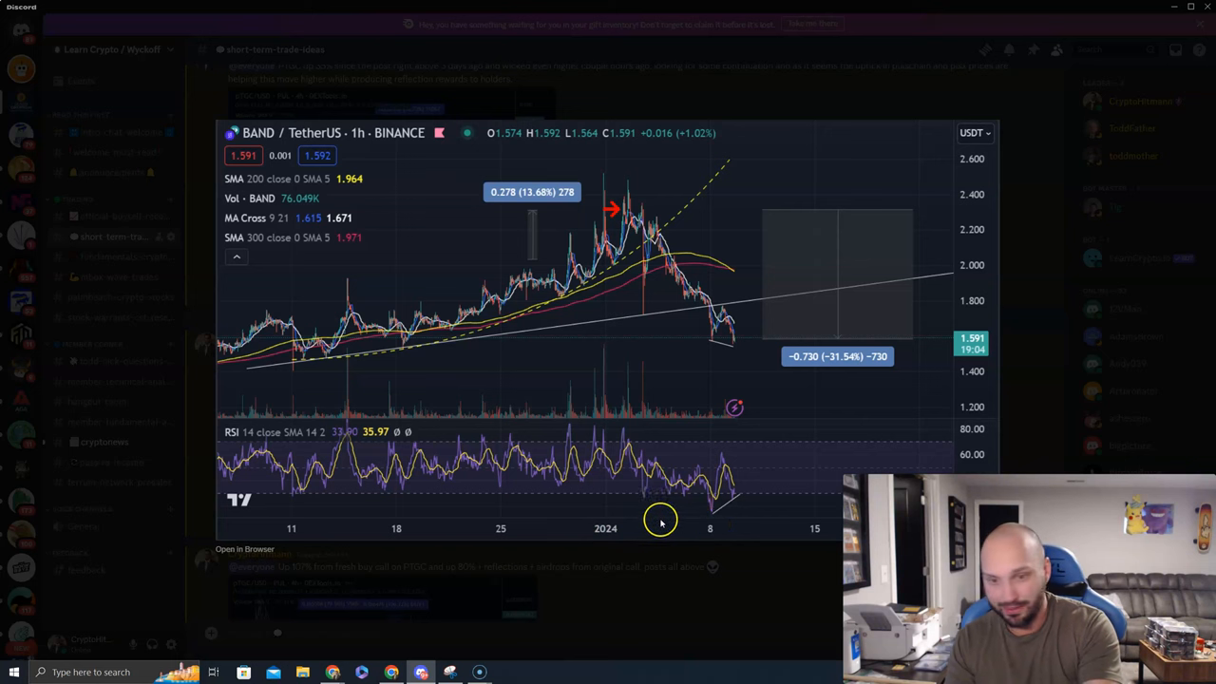
mouse_move(671, 535)
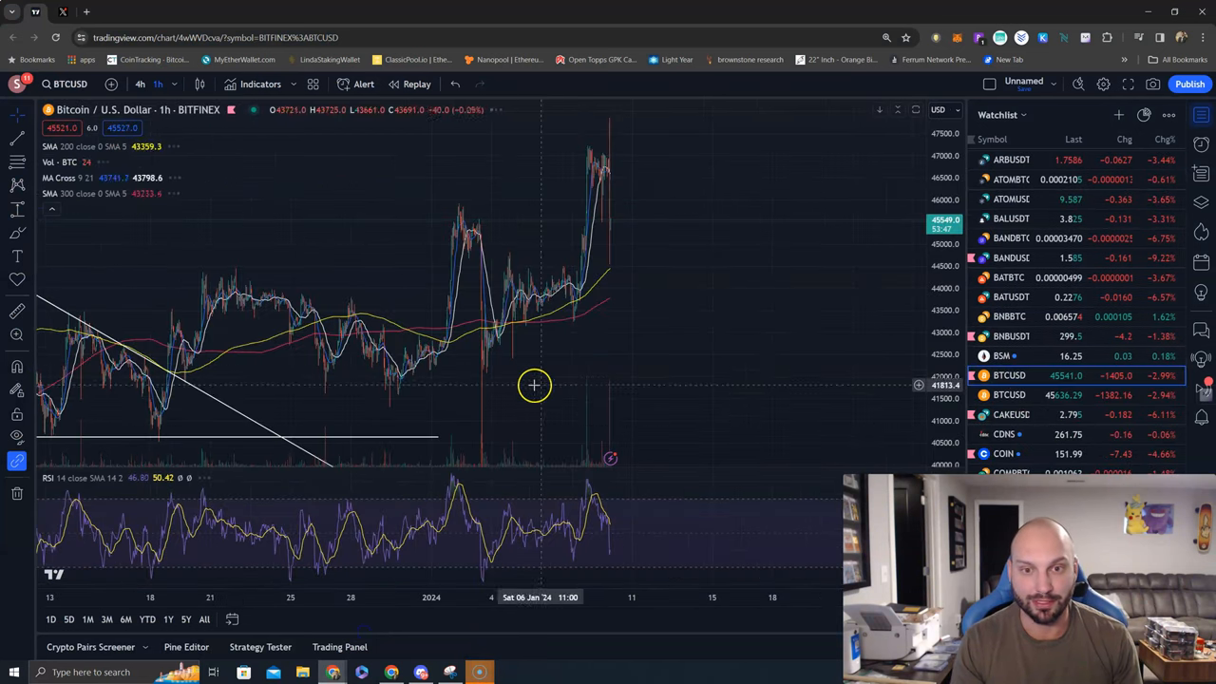
mouse_move(766, 420)
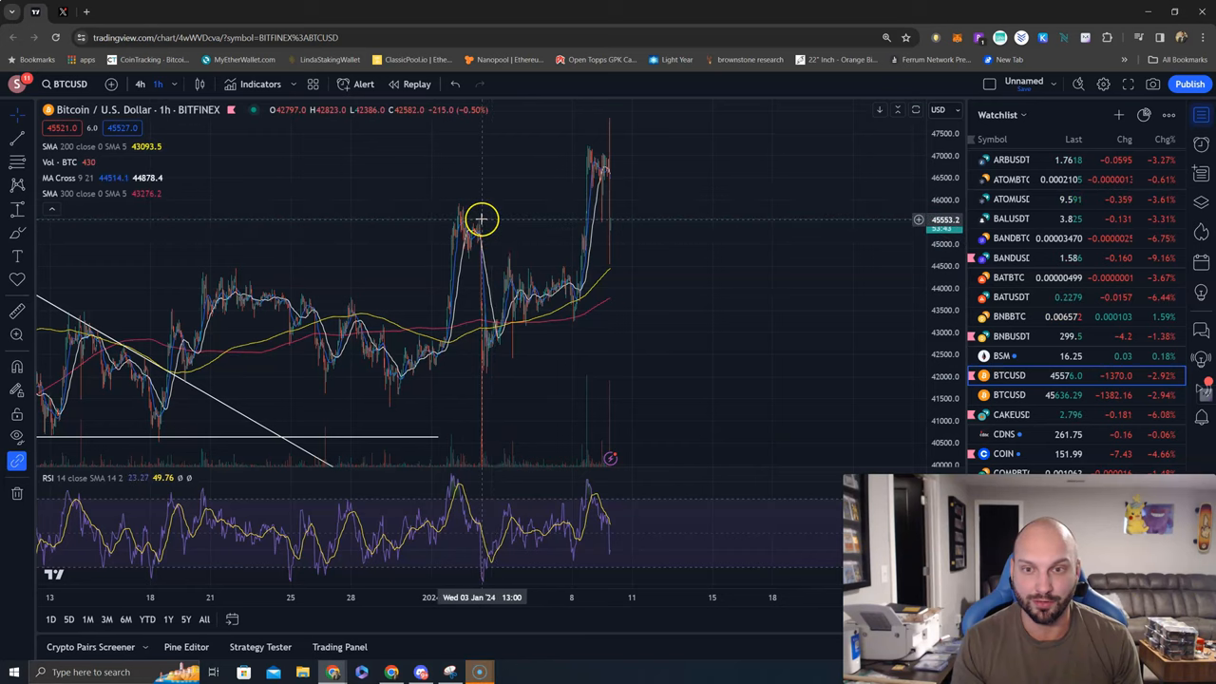
mouse_move(475, 237)
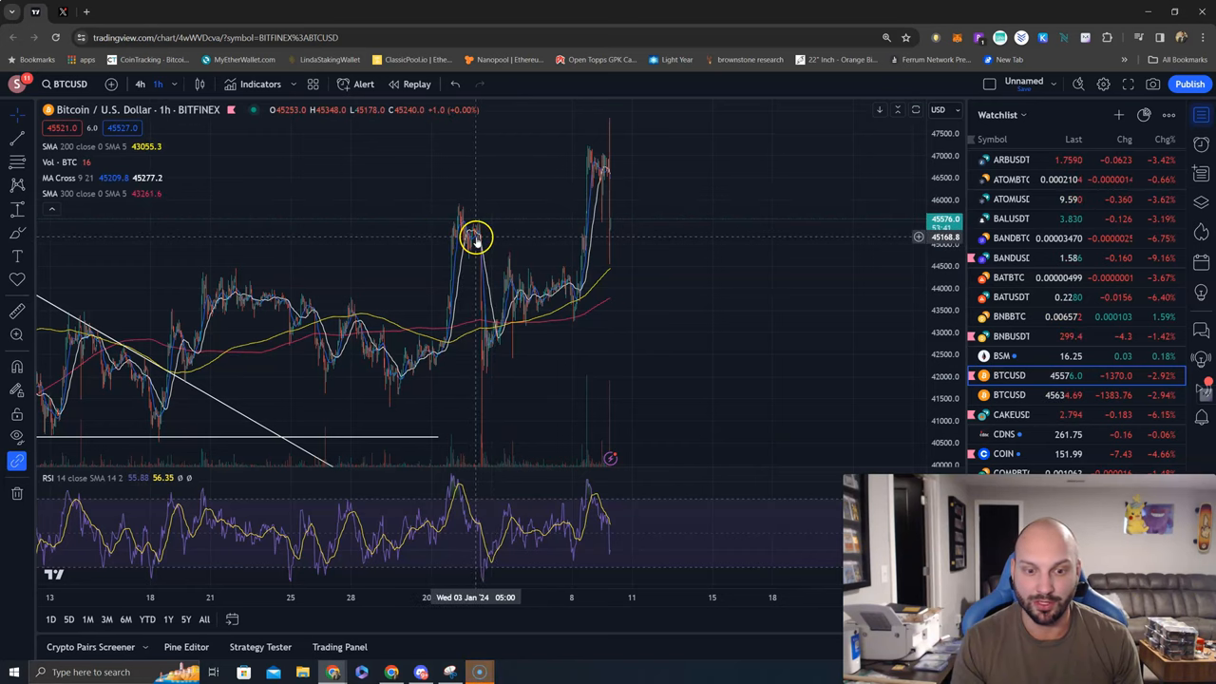
mouse_move(679, 327)
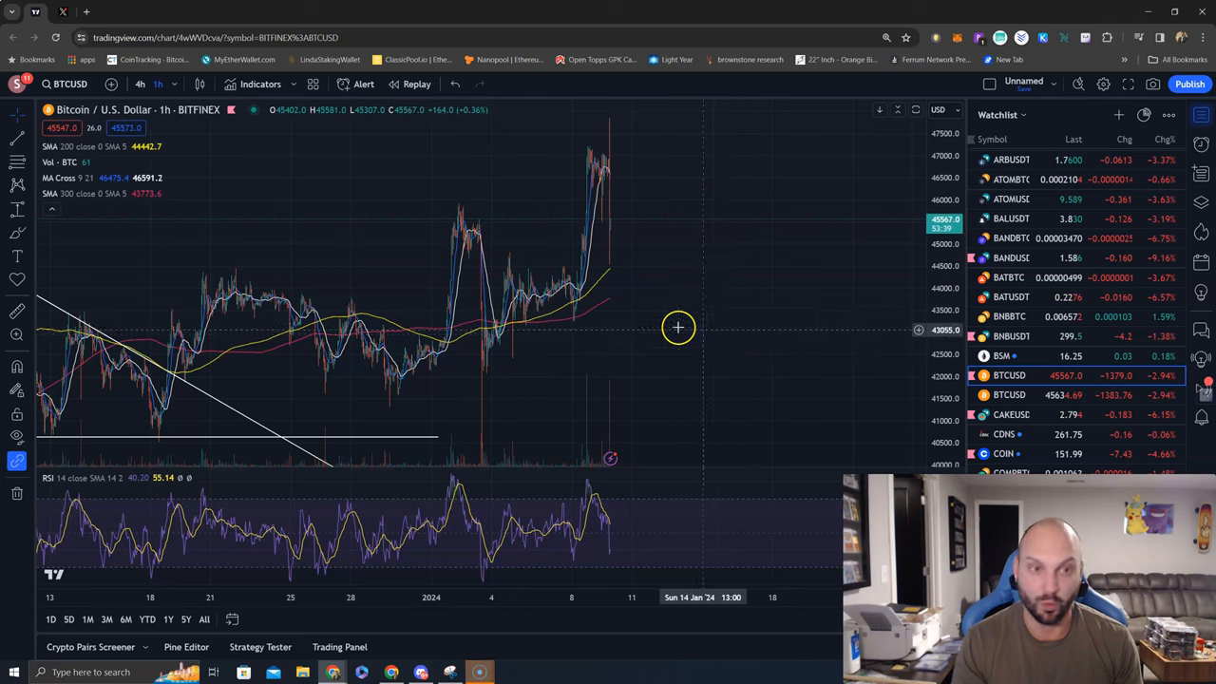
mouse_move(634, 342)
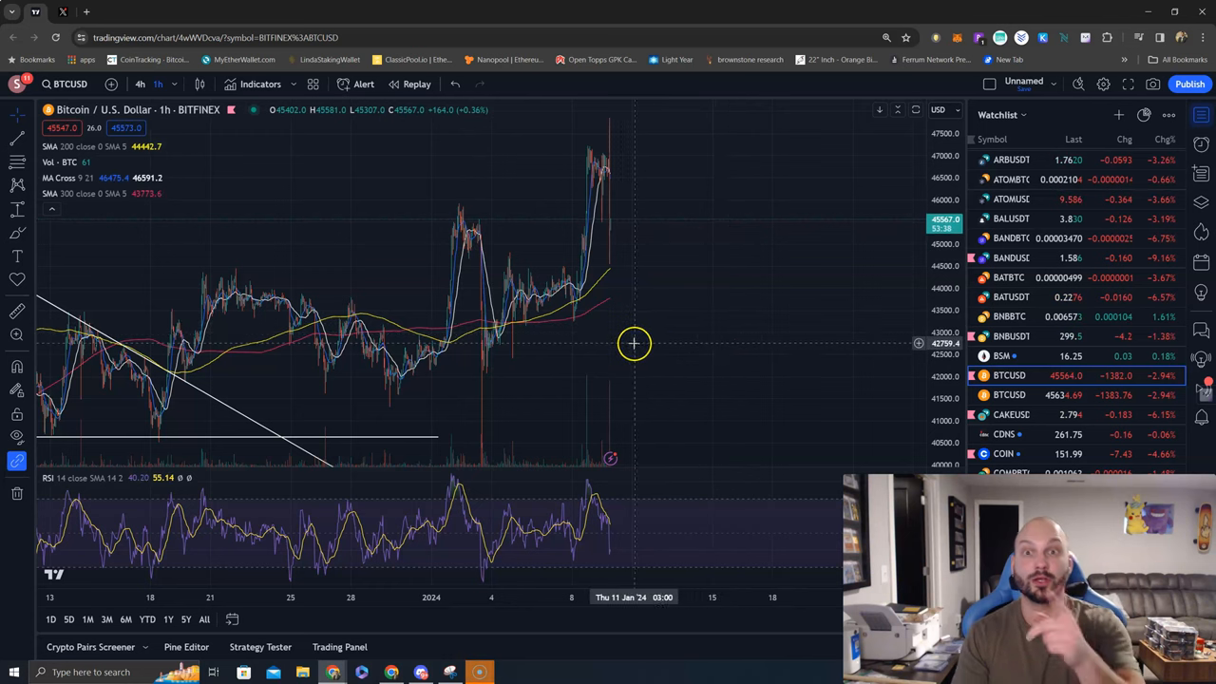